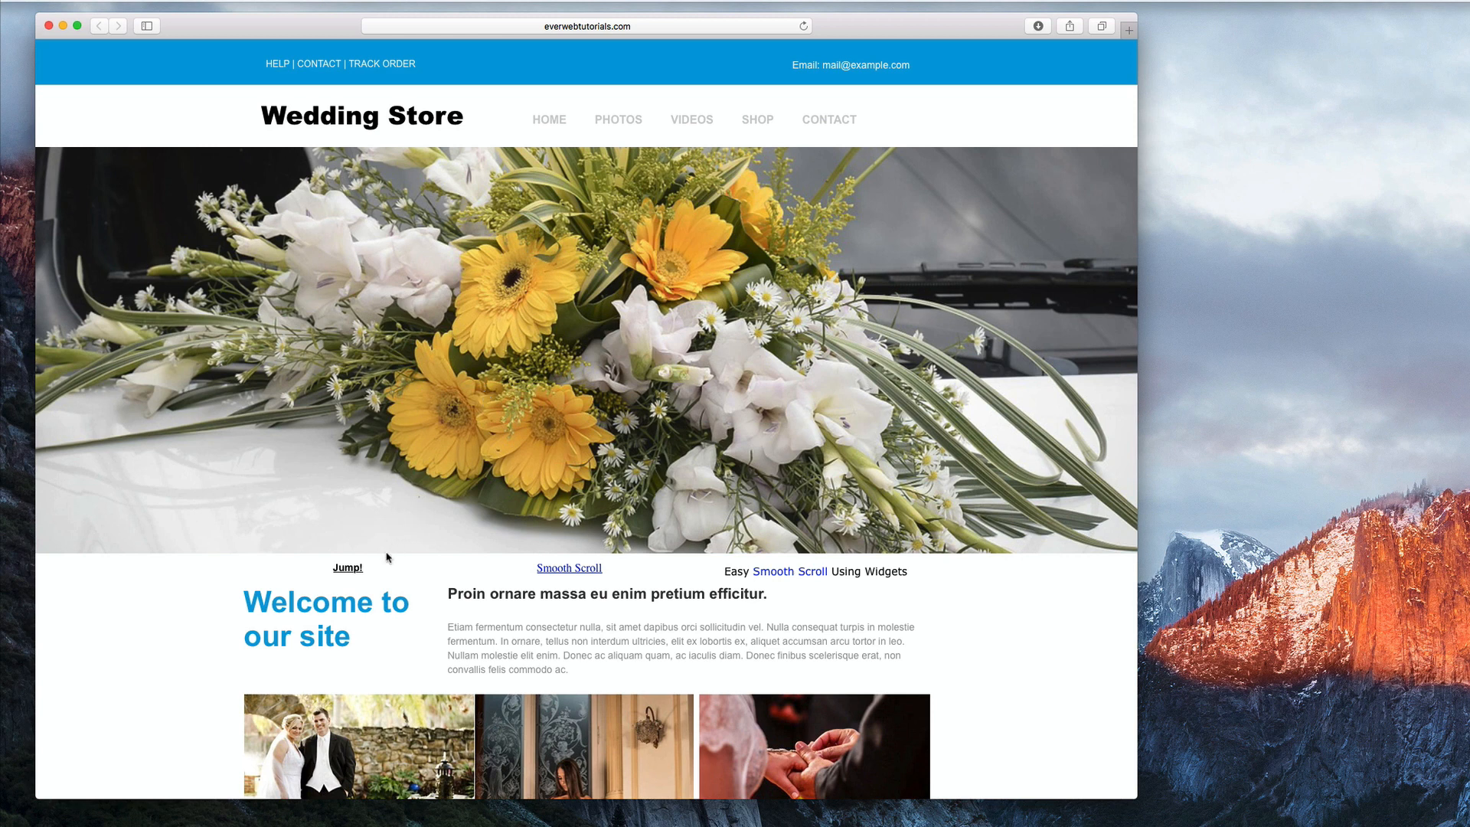
# Draw a text box reading 'Jump' above the Welcome to our site heading and select its text.
pyautogui.click(347, 567)
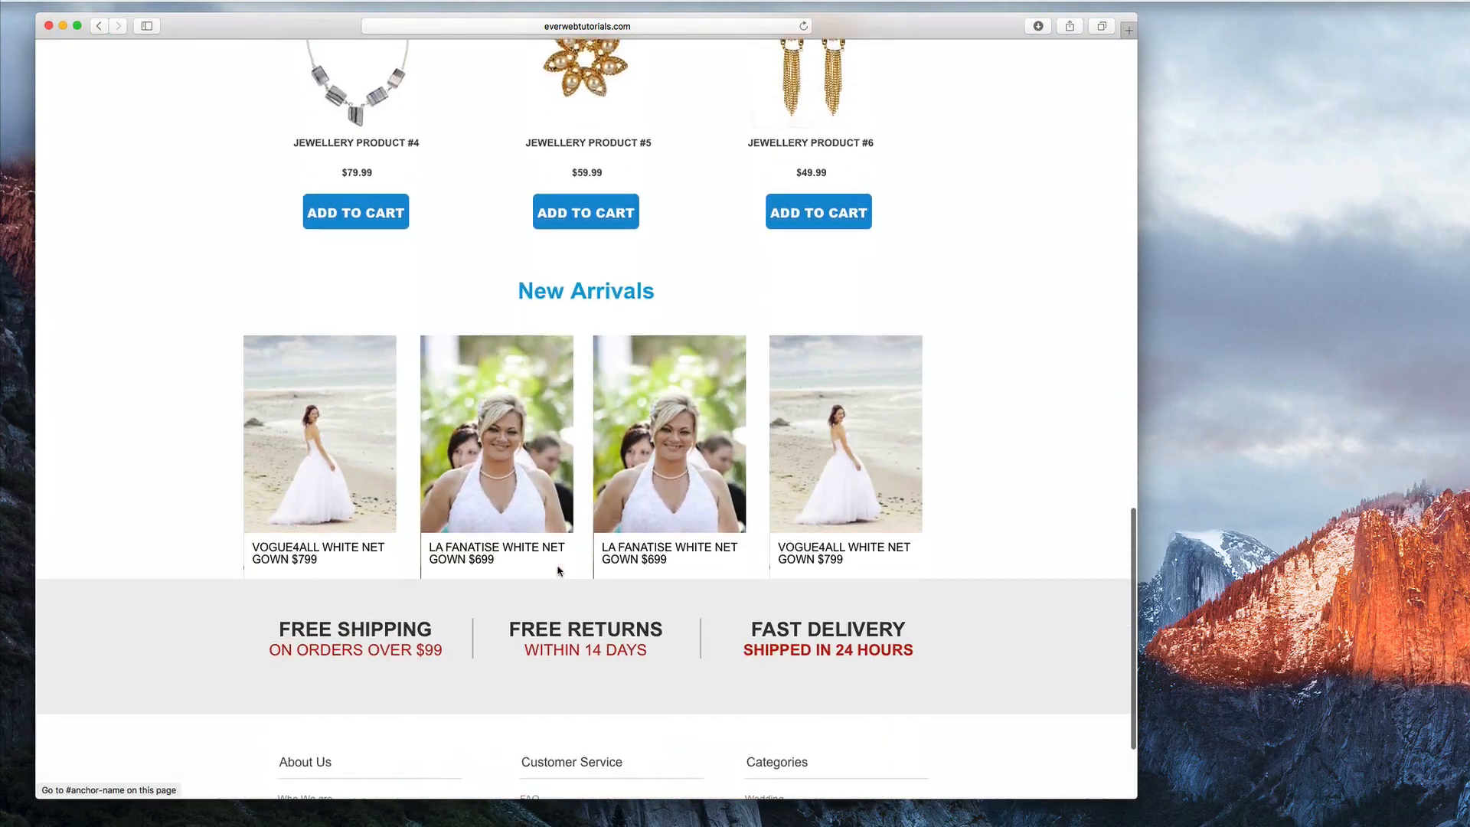
pyautogui.scroll(3)
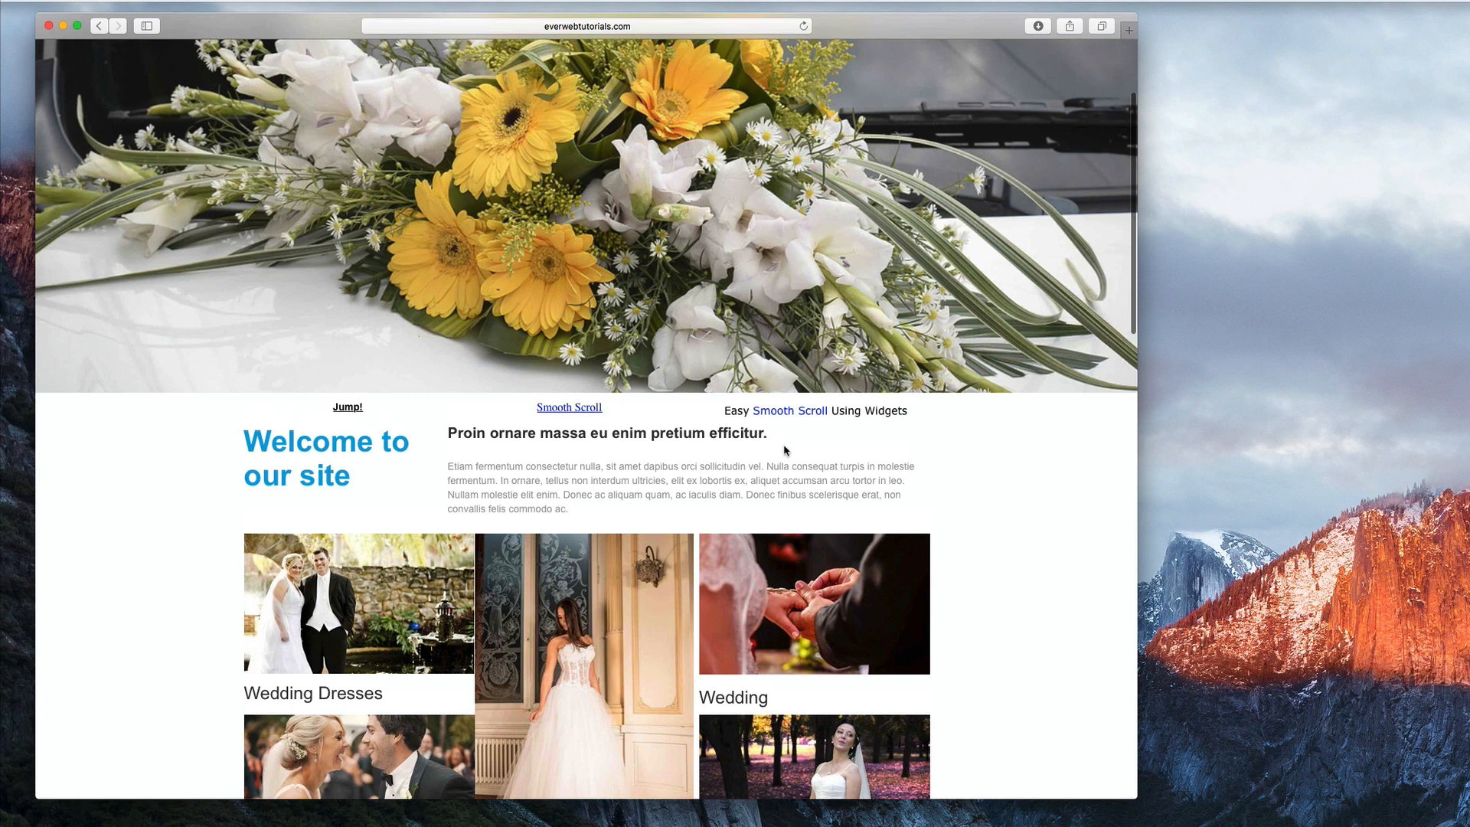
pyautogui.scroll(-3)
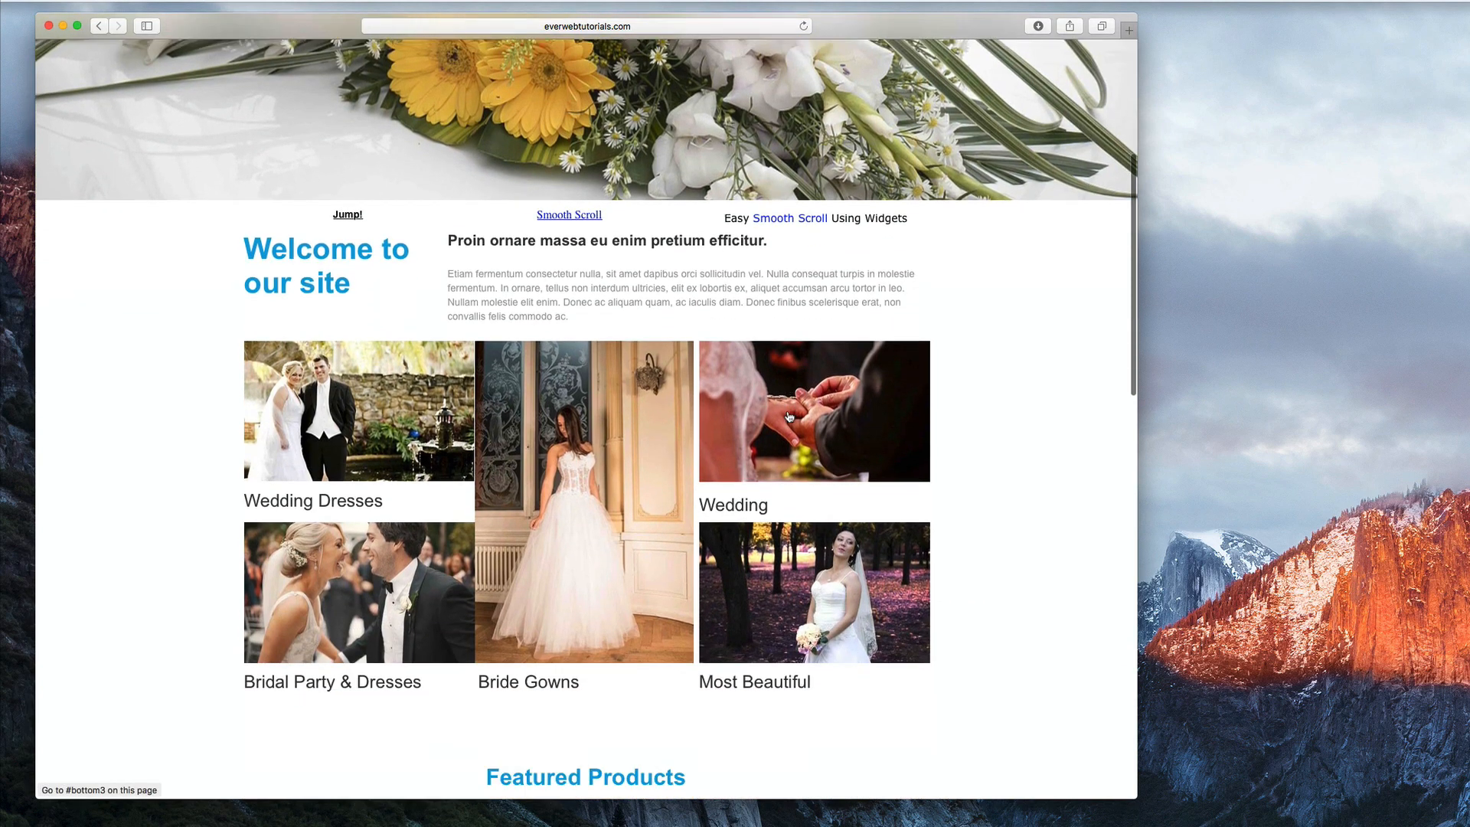
pyautogui.scroll(-3)
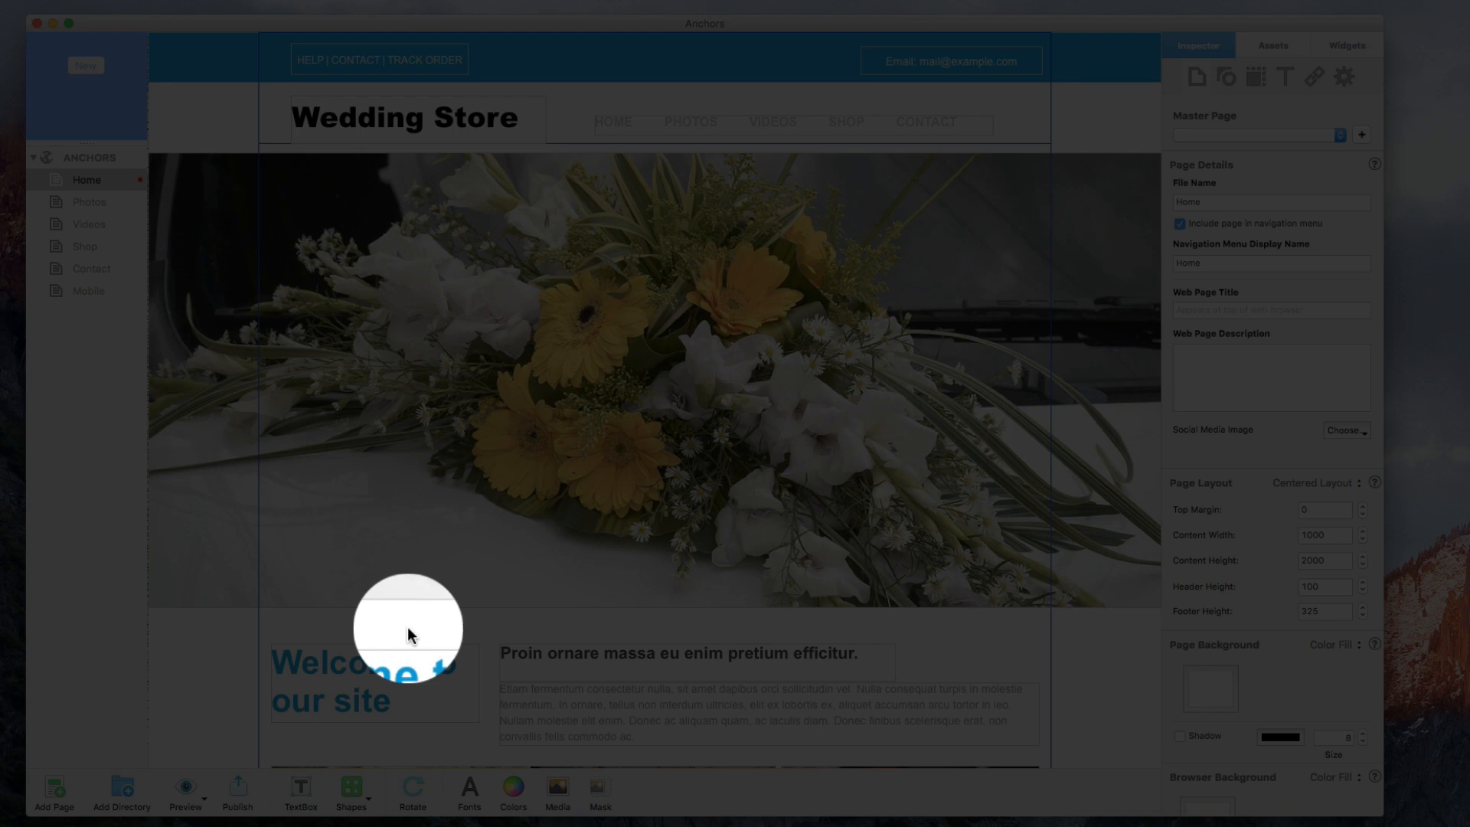
pyautogui.click(299, 790)
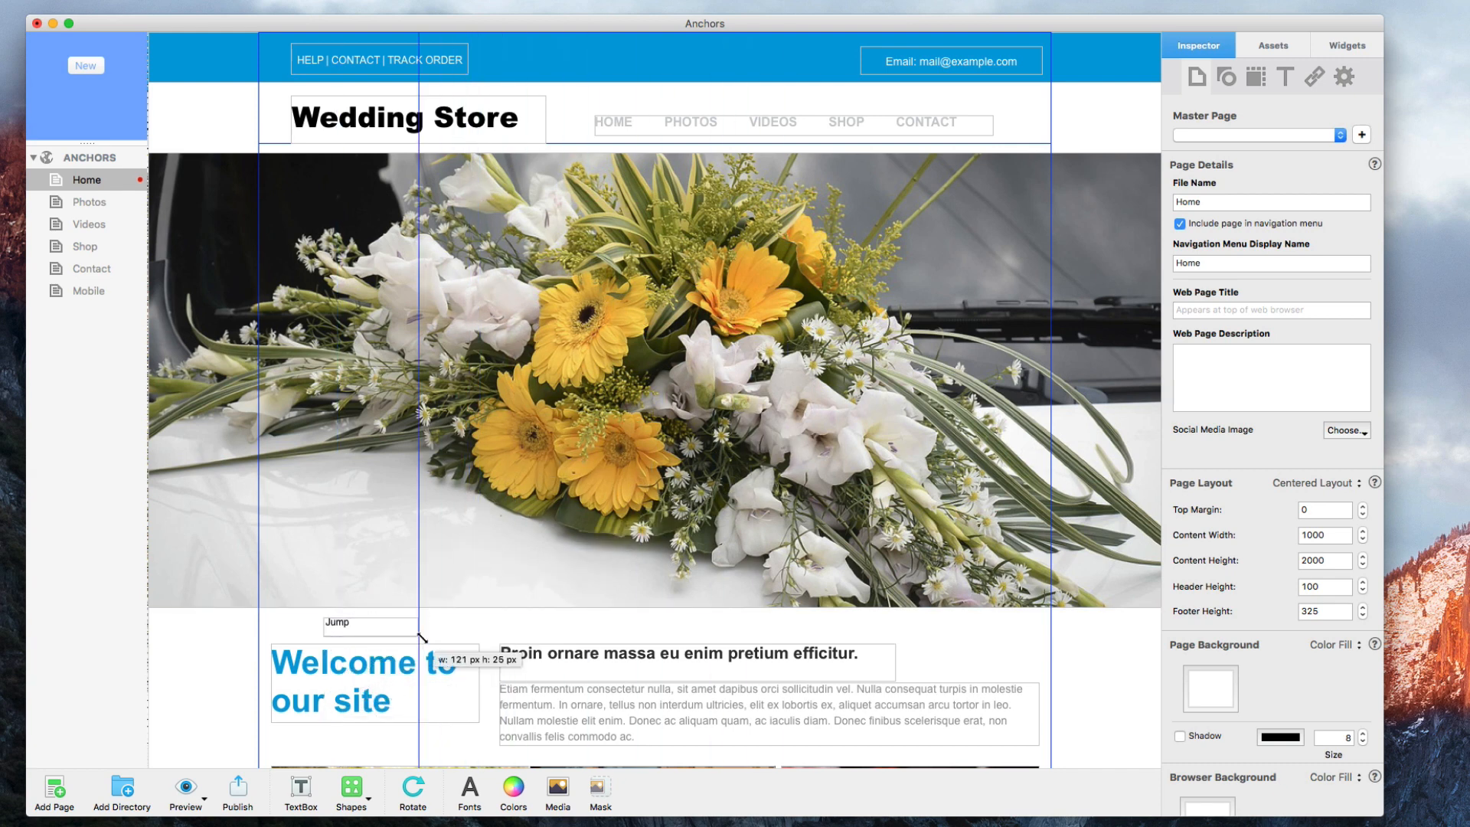
pyautogui.doubleClick(338, 623)
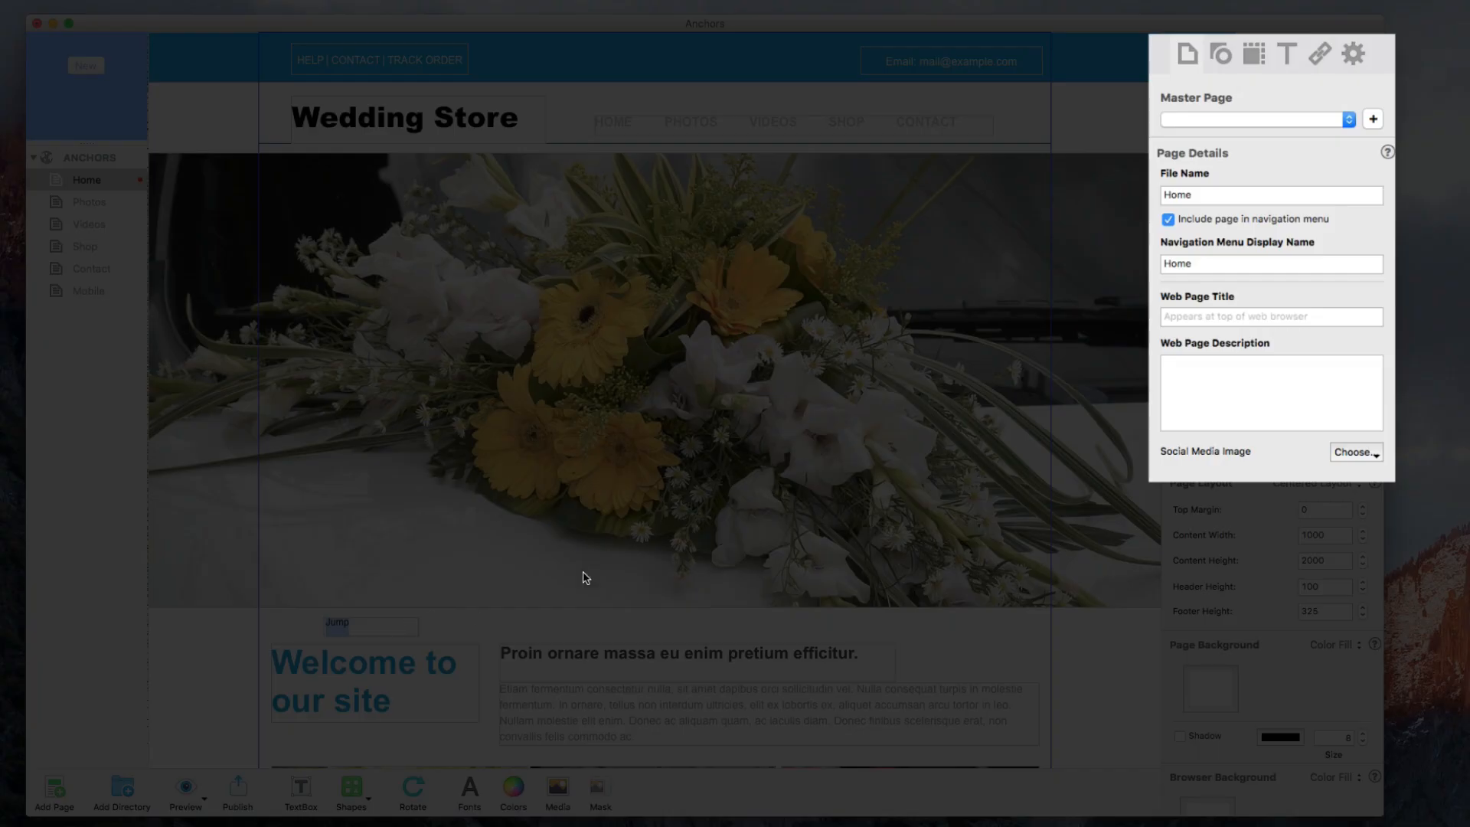
# Enable the Jump text as a hyperlink to An External Page with URL #bottom.
pyautogui.click(1319, 54)
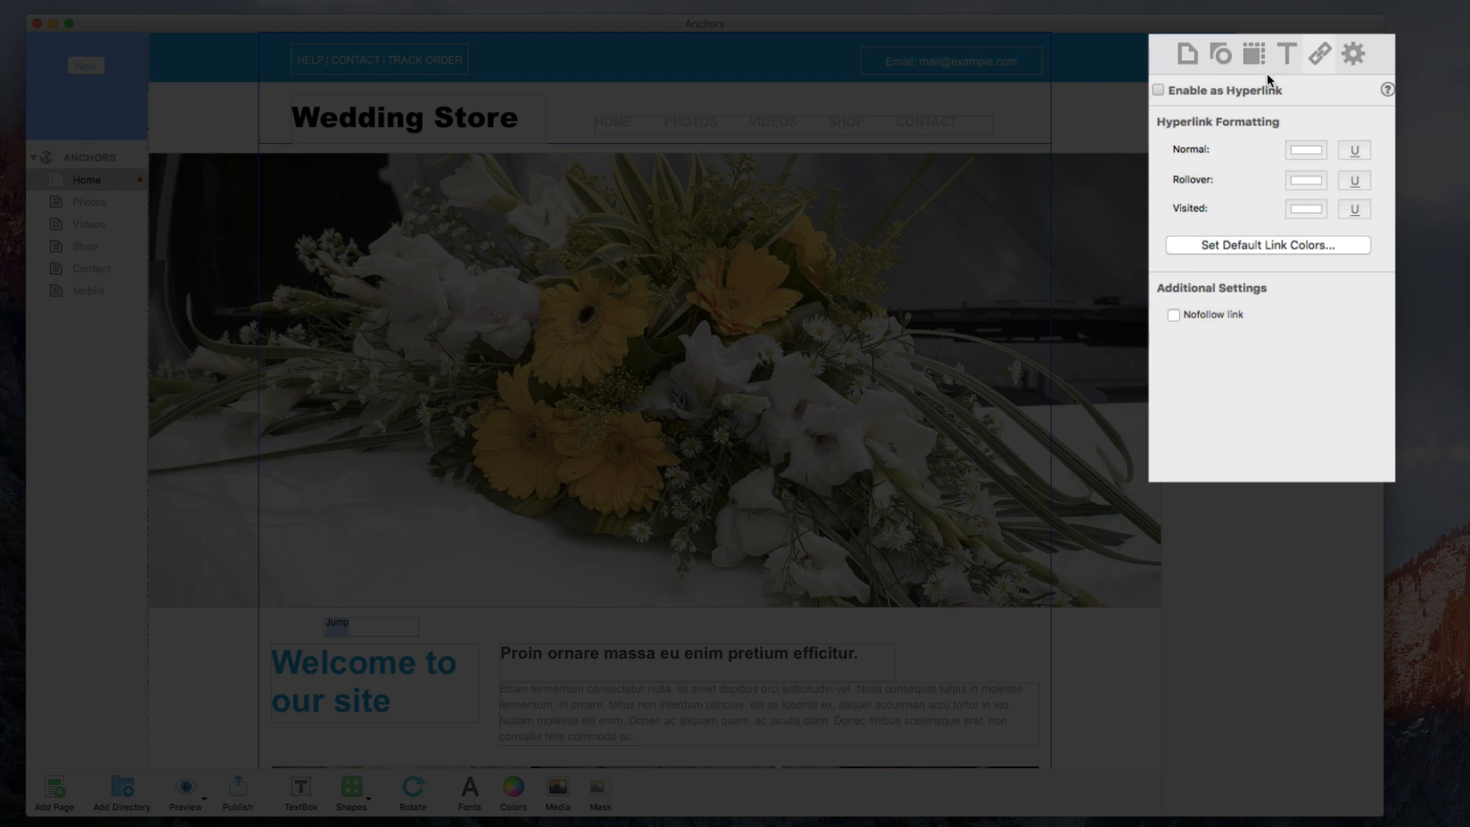
pyautogui.click(1158, 91)
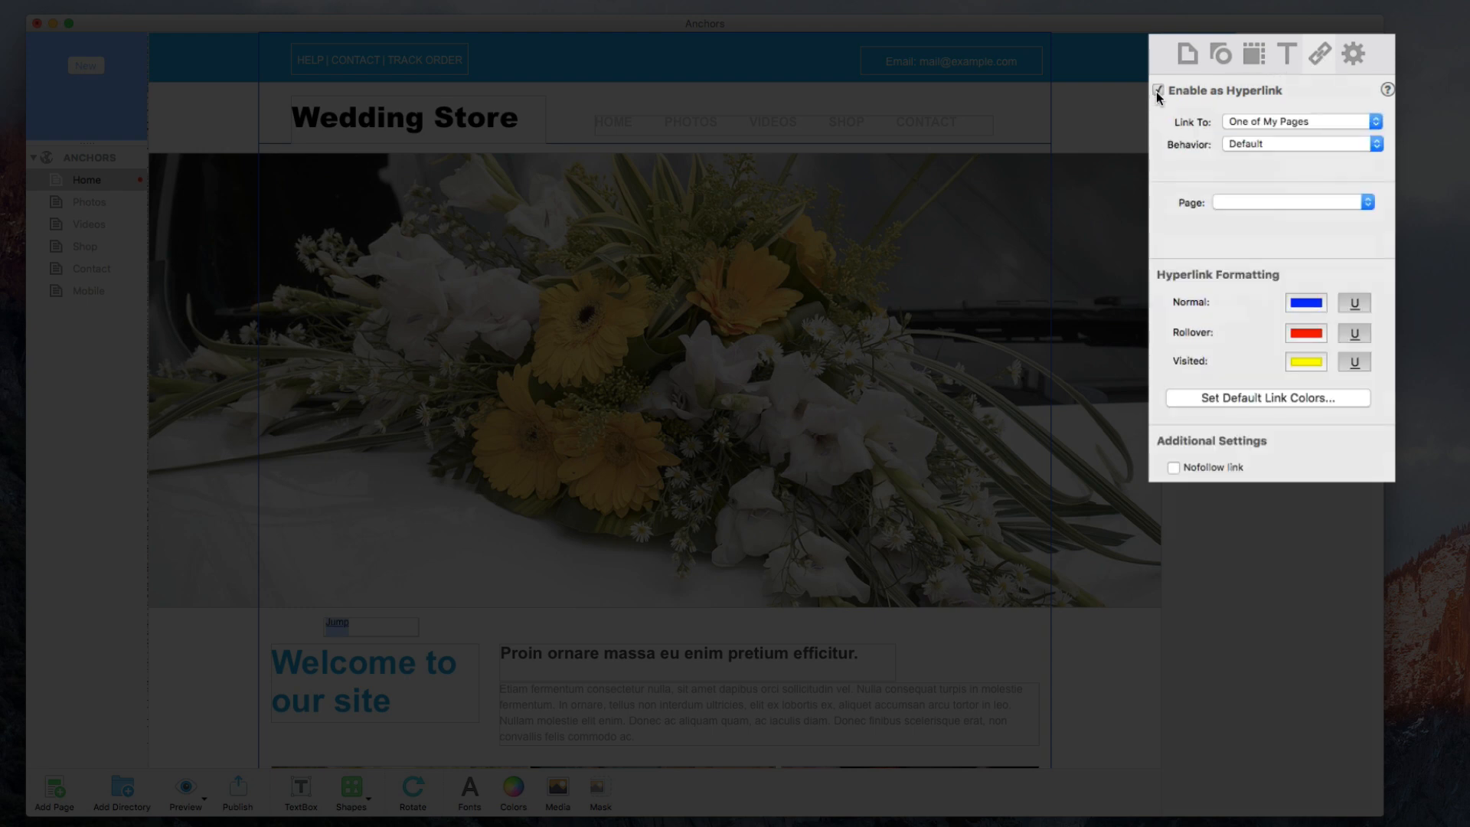
pyautogui.click(1300, 121)
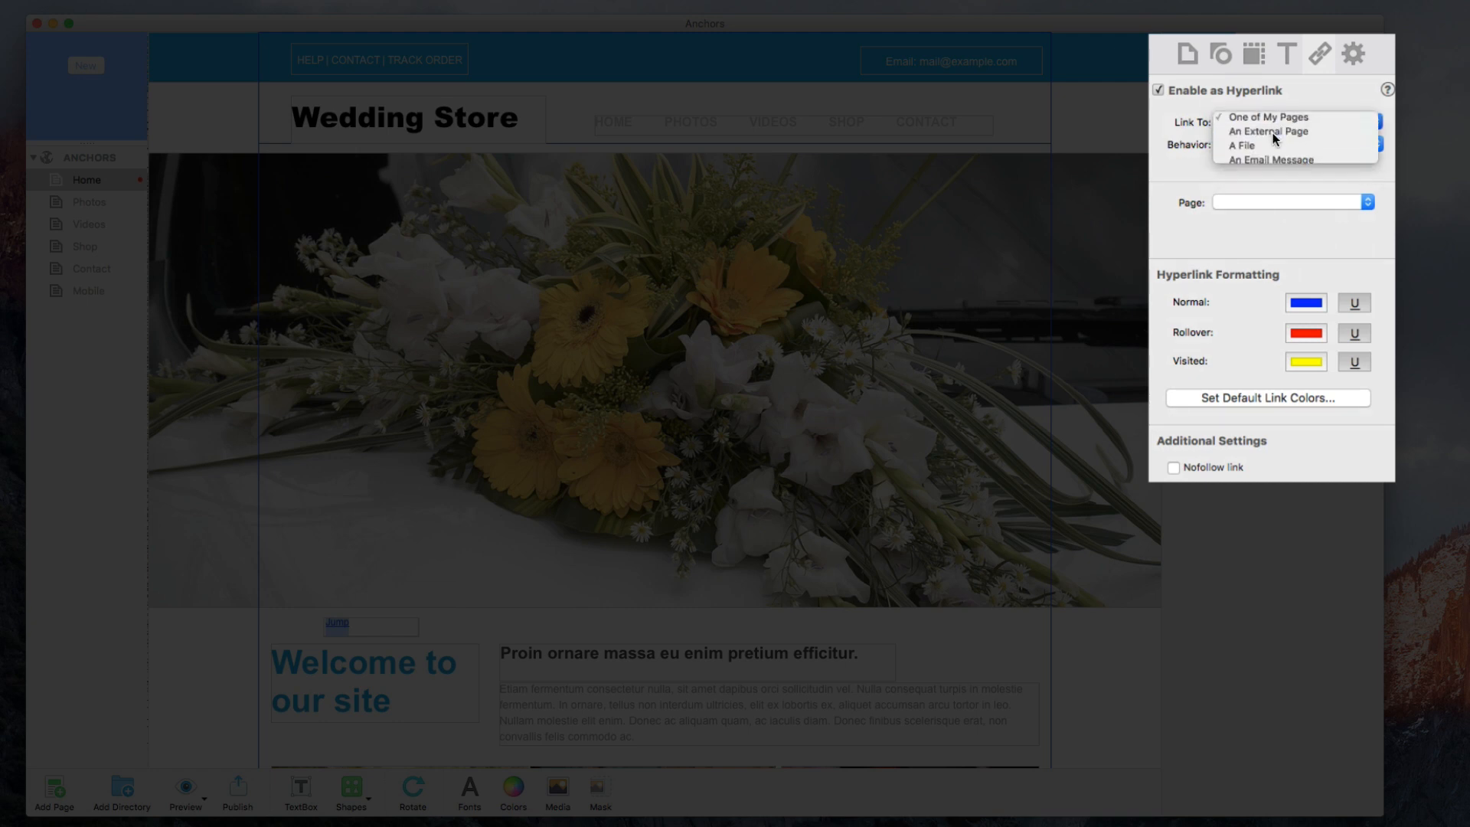
pyautogui.click(1269, 130)
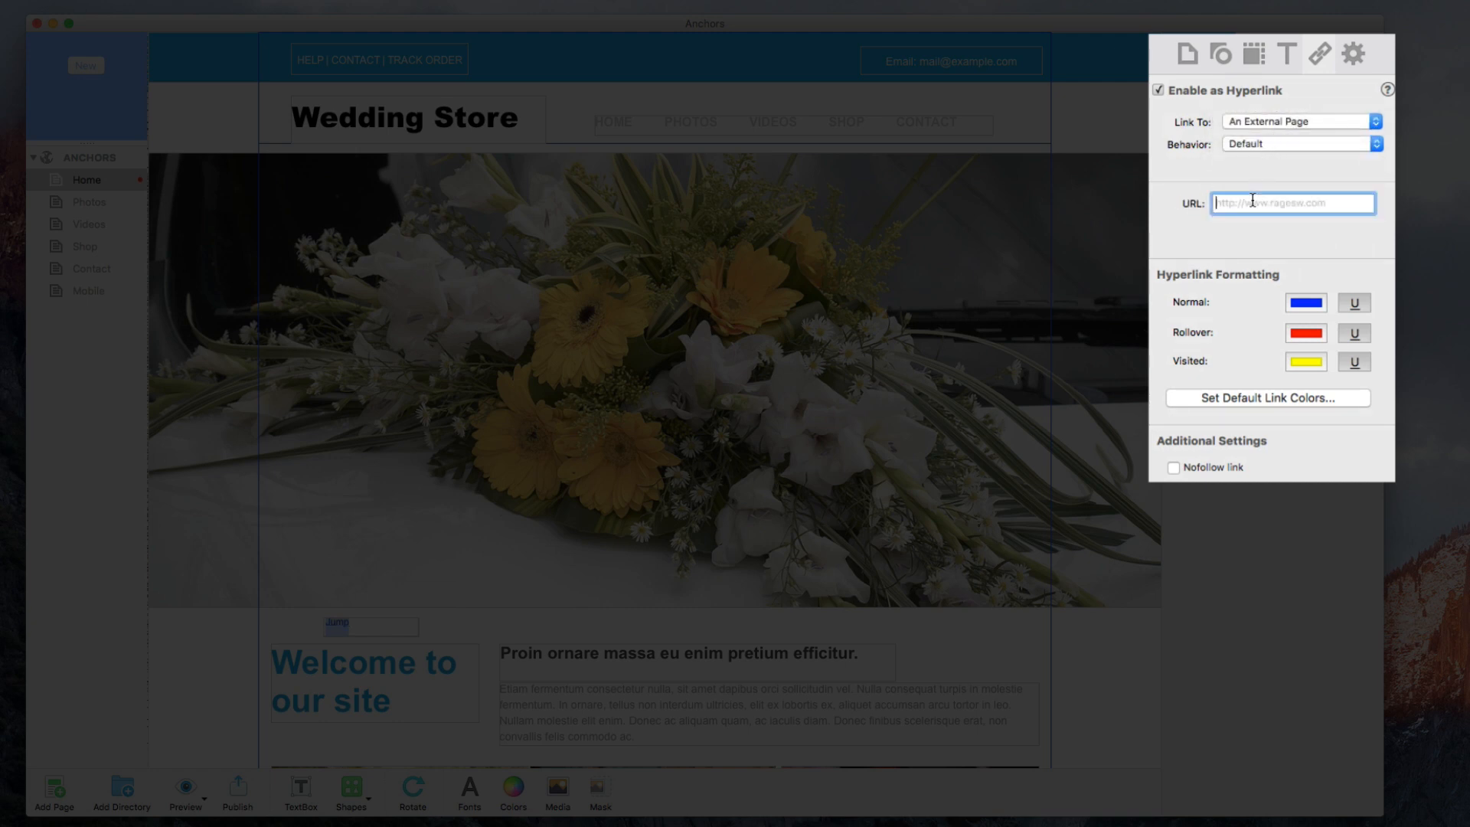
pyautogui.write('#')
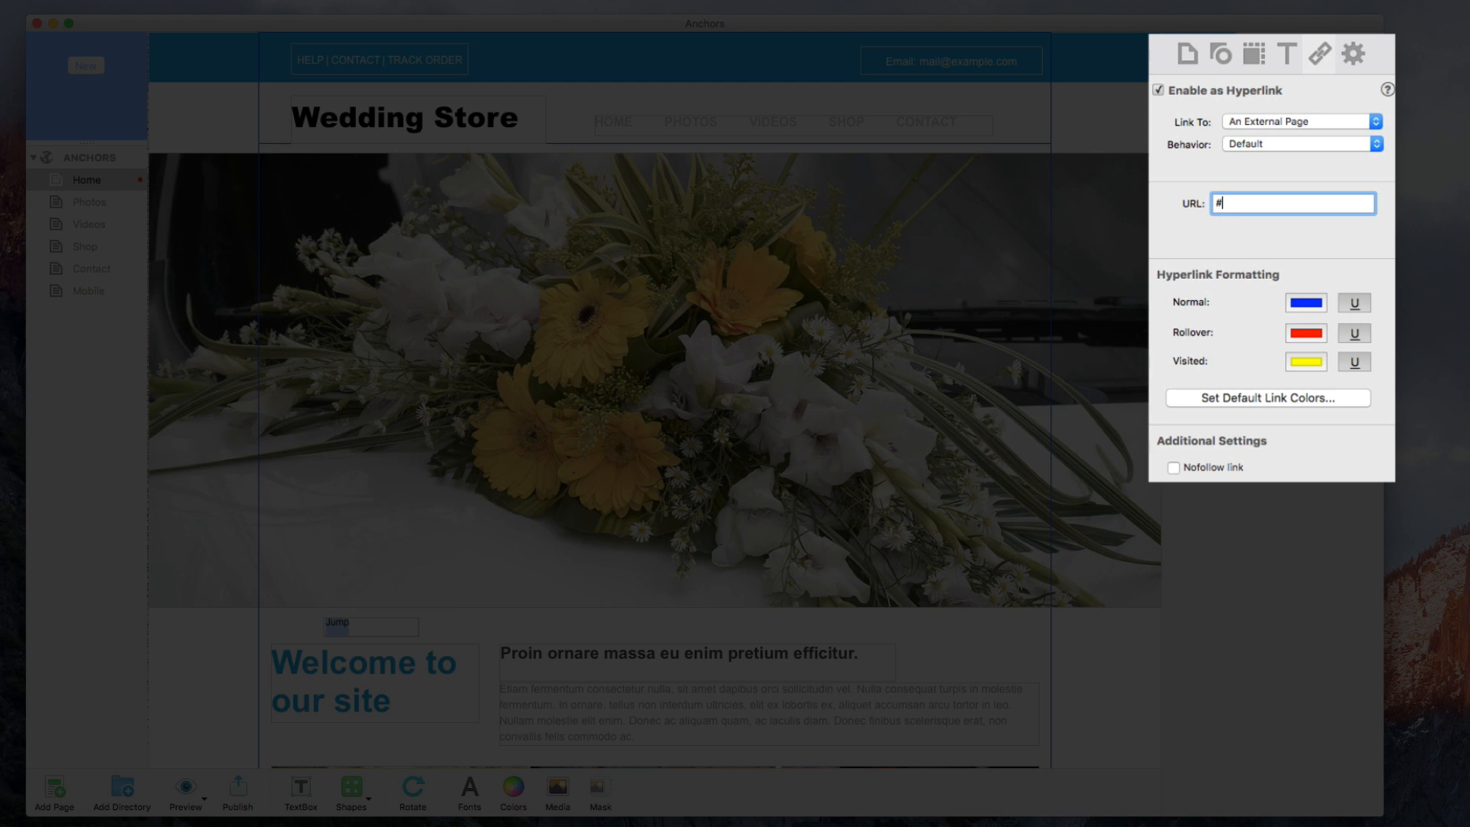
pyautogui.write('bott')
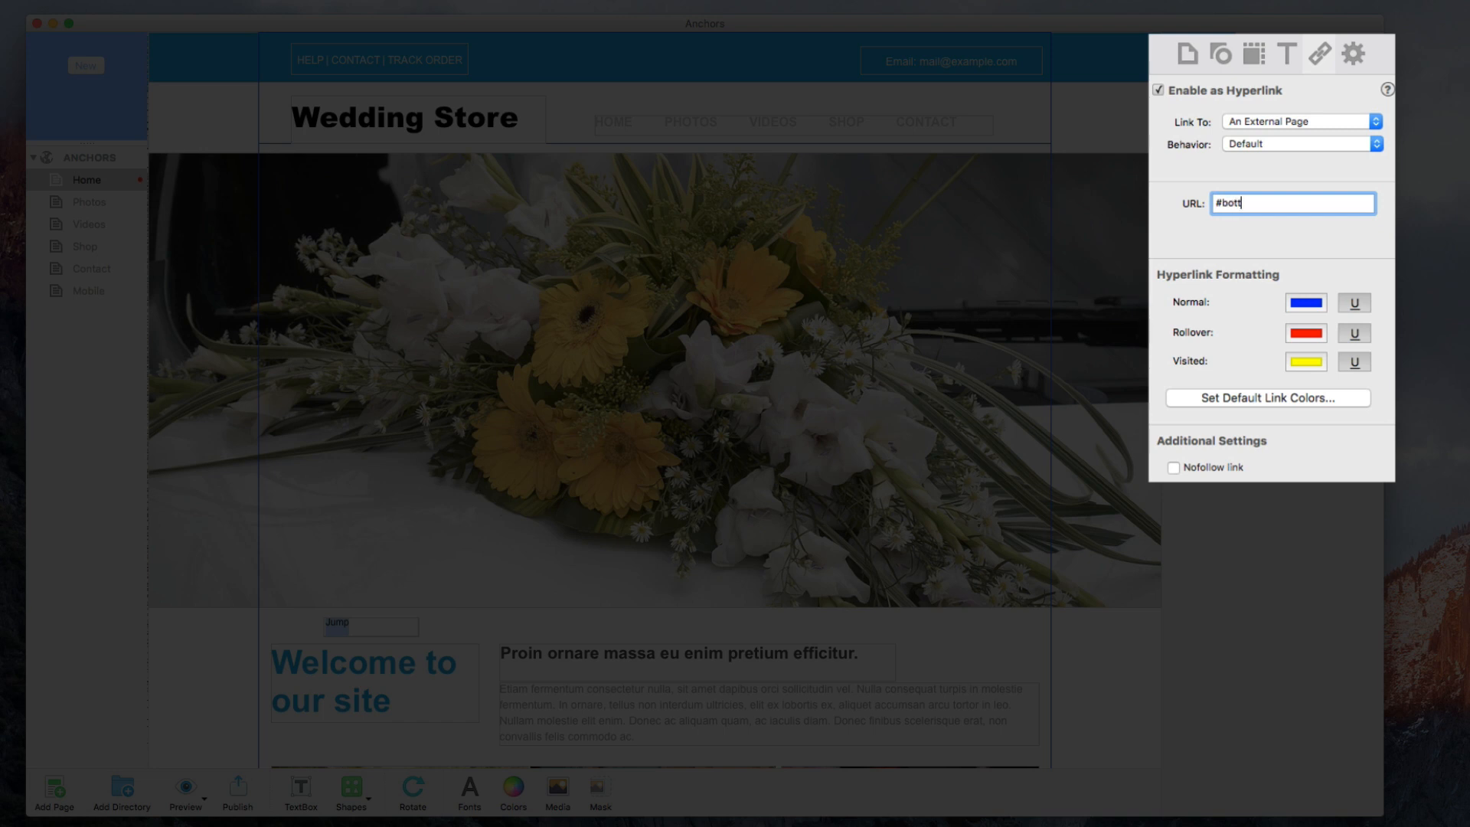
pyautogui.write('om')
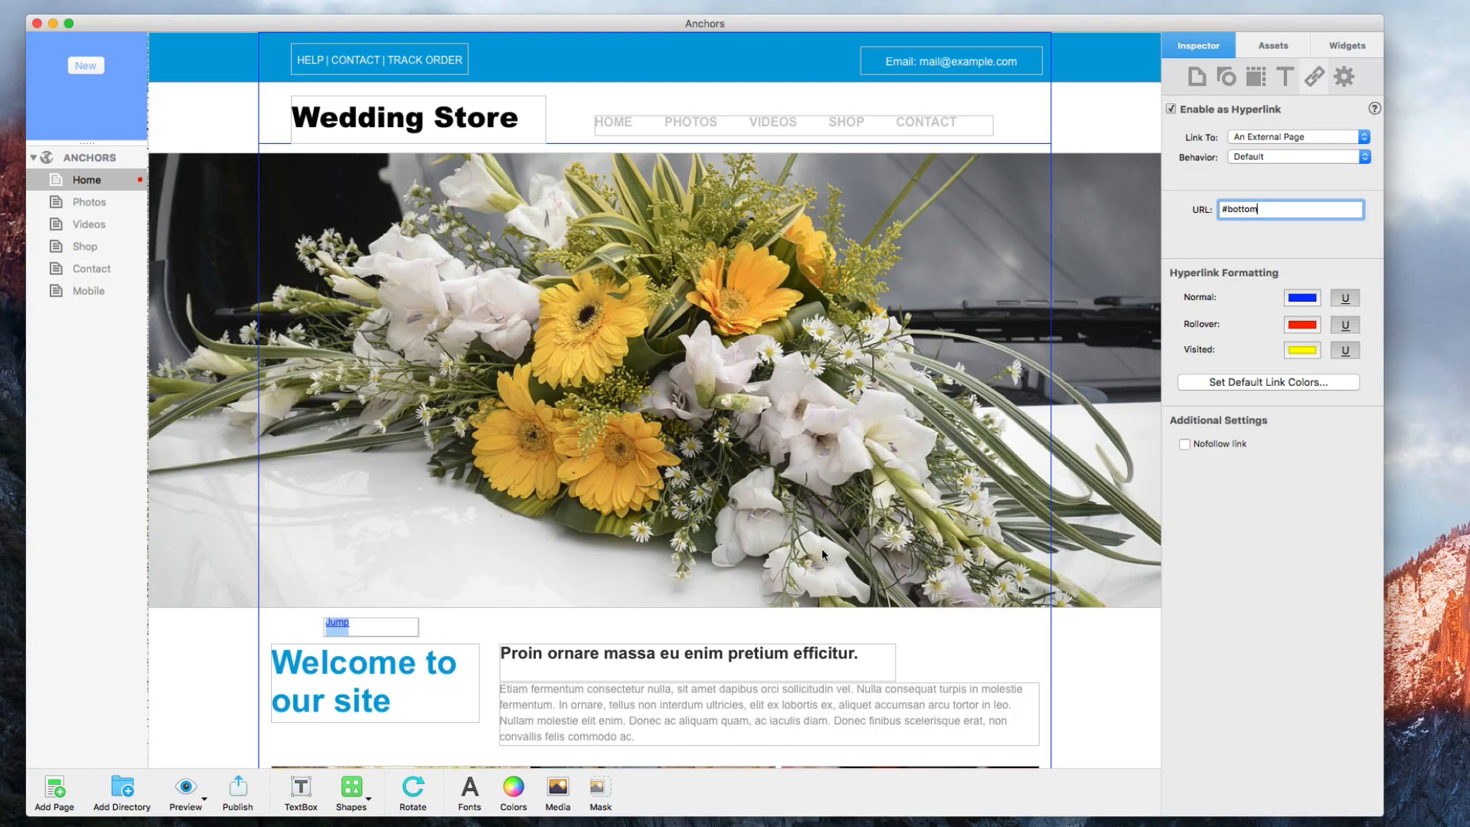
# Enter <a name="bottom">bottom</a> into the HTML Code box of the snippet near Featured Products.
pyautogui.click(1346, 44)
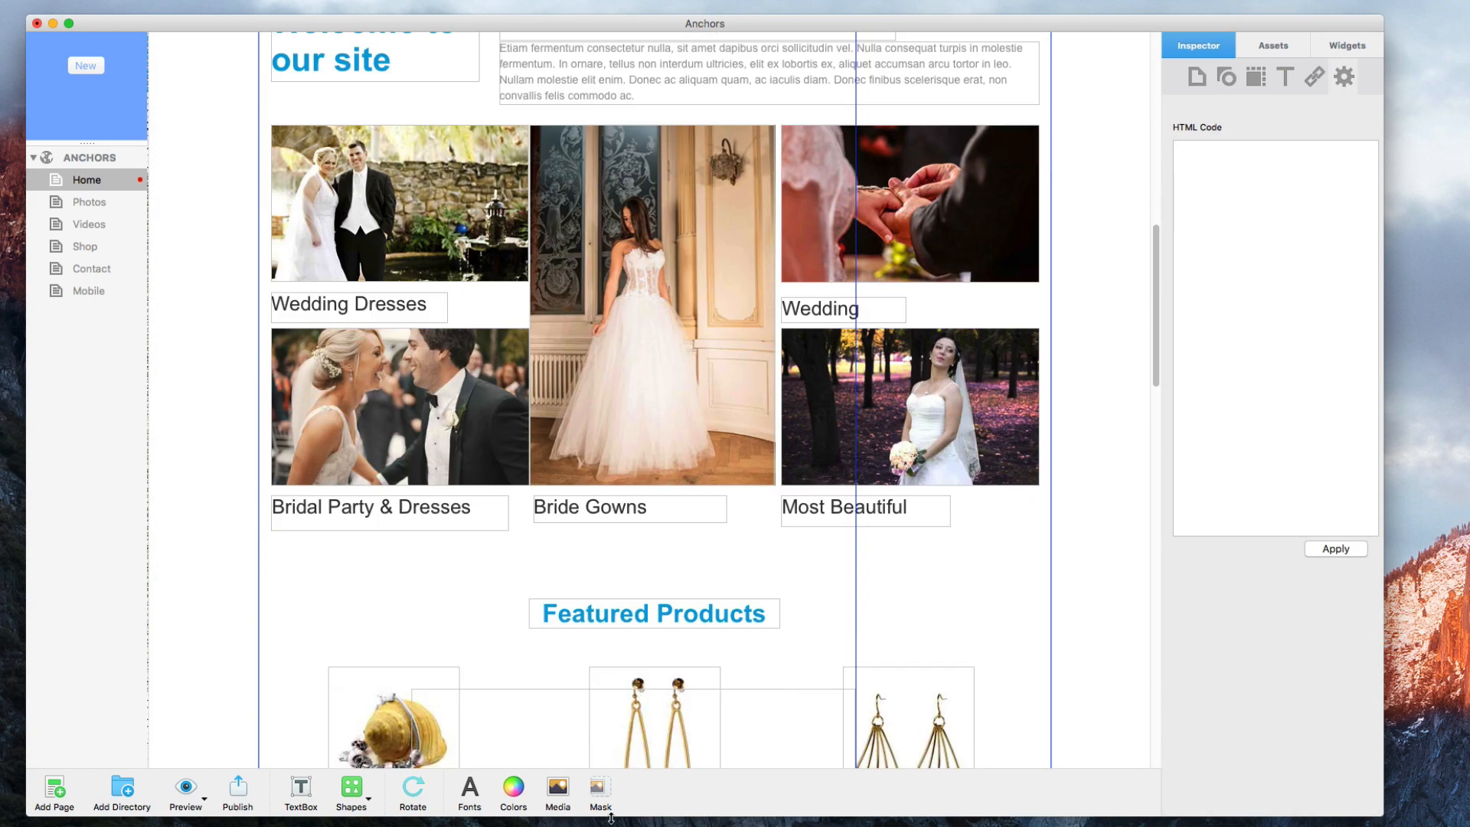
pyautogui.scroll(-3)
pyautogui.write('<a name=')
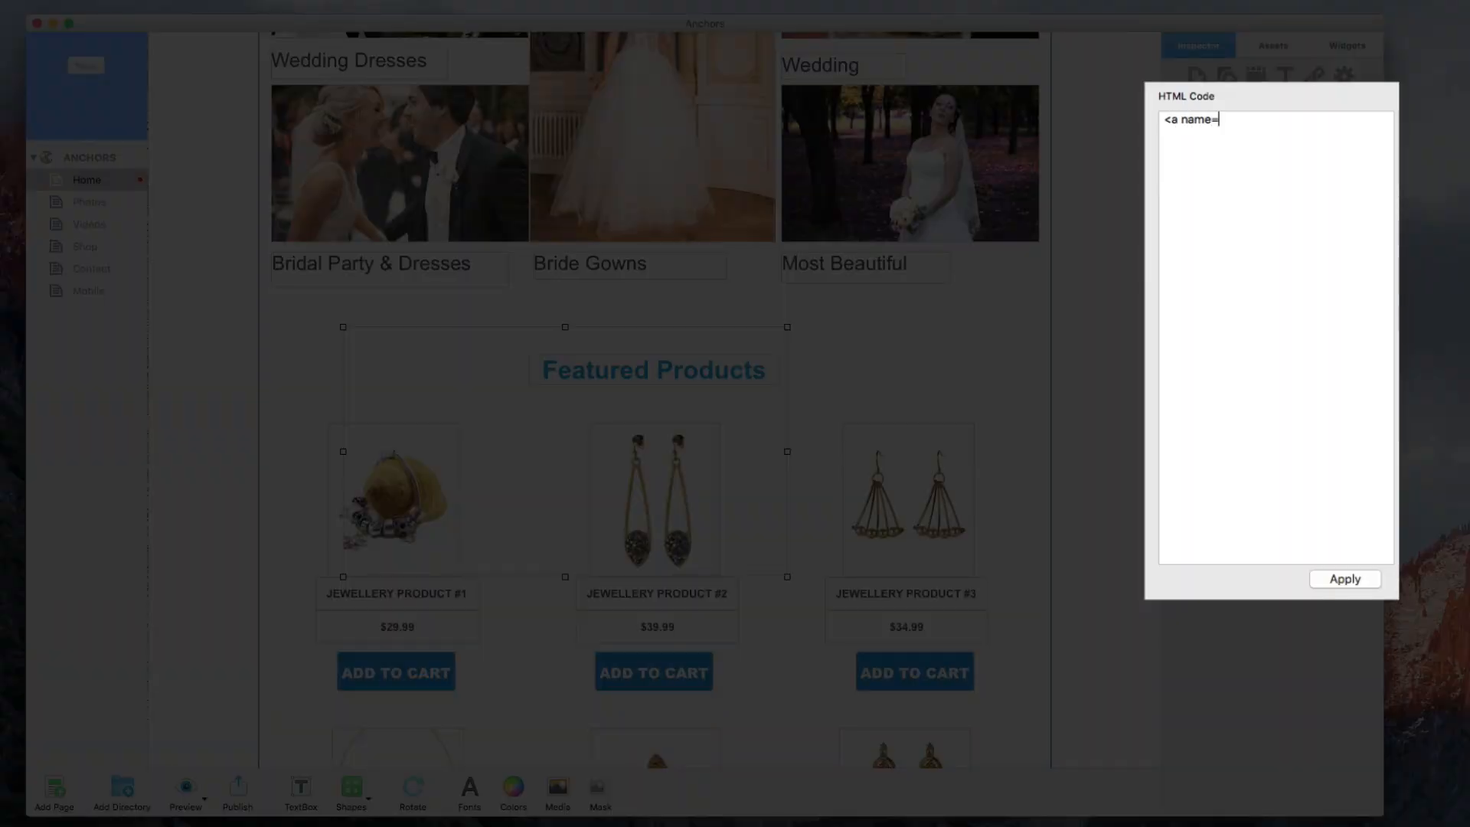
pyautogui.write('"bottom')
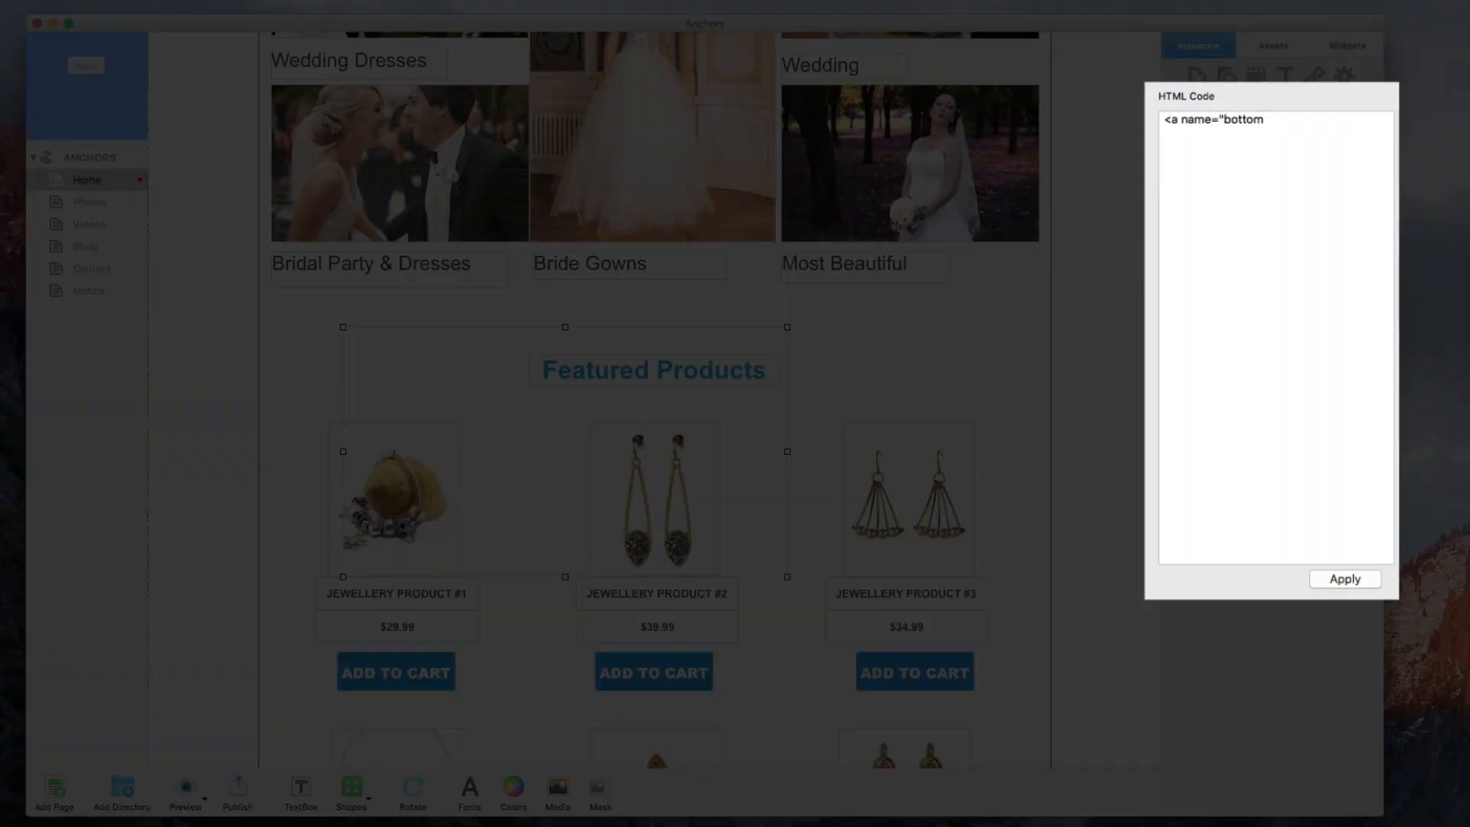
pyautogui.write('>bottom')
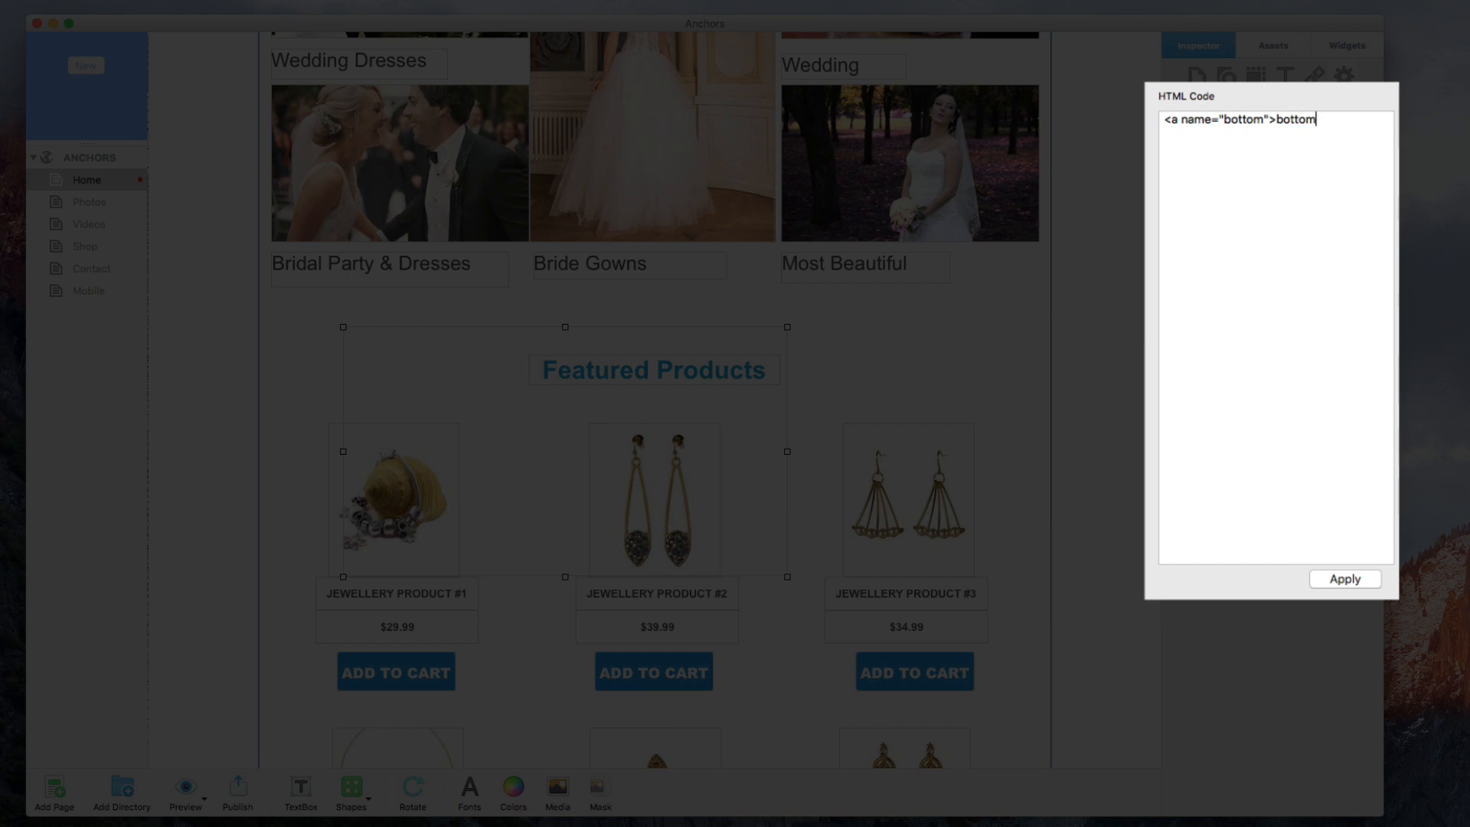
pyautogui.write('</a>')
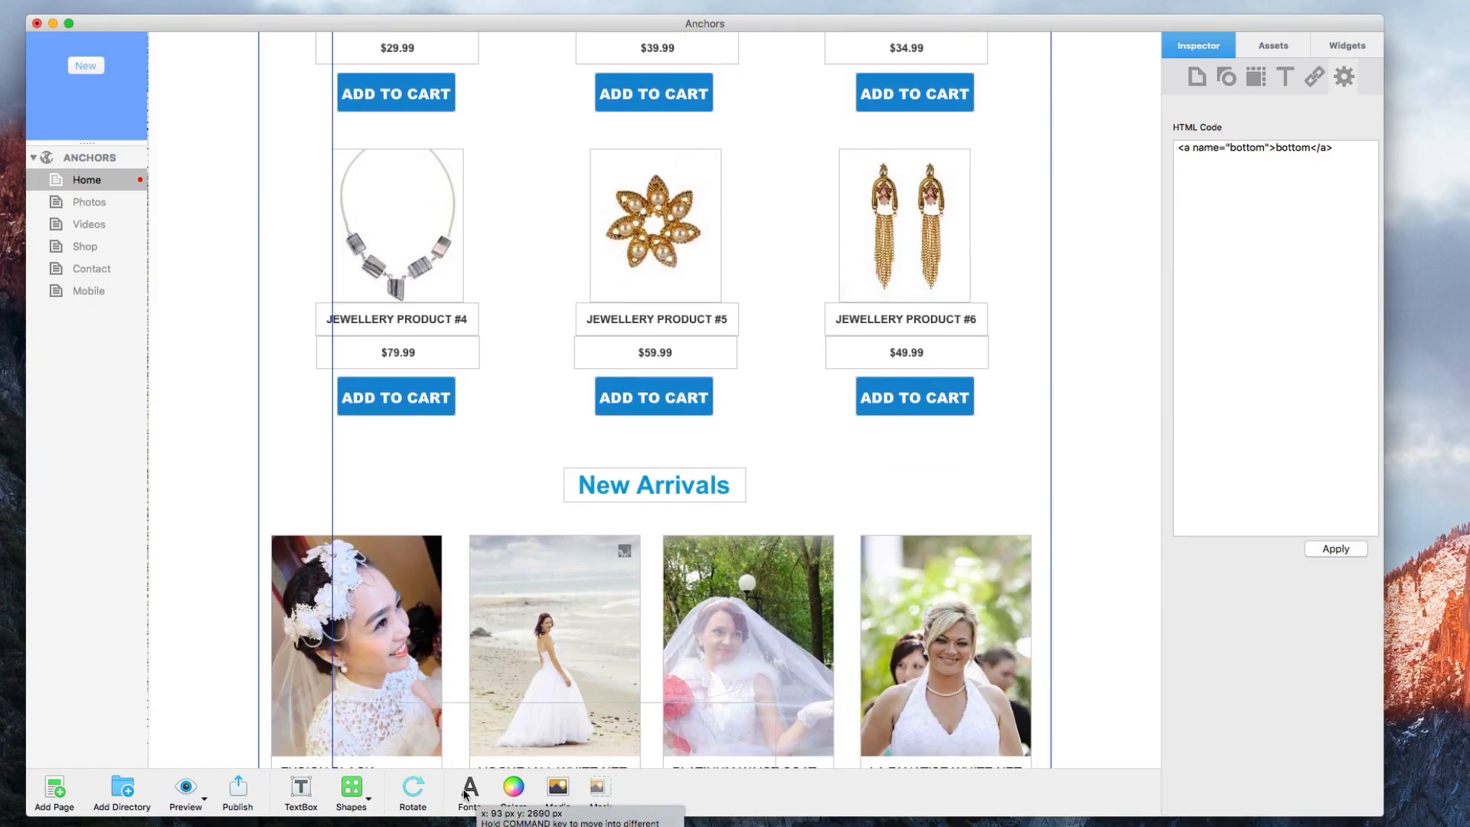
# Scroll down and drop the anchor snippet onto jewellery product #4's Add to Cart area.
pyautogui.scroll(-3)
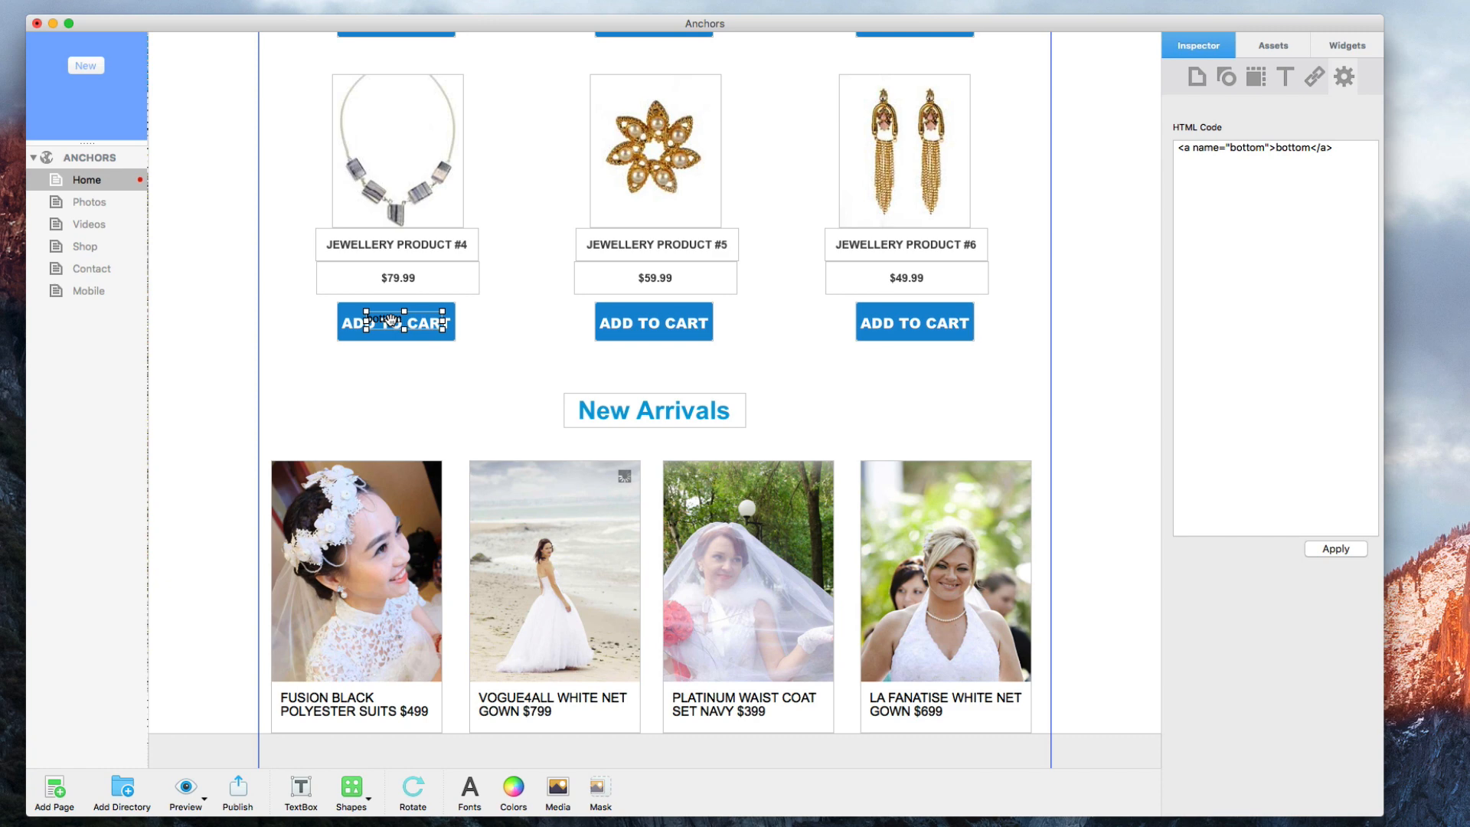
pyautogui.click(232, 9)
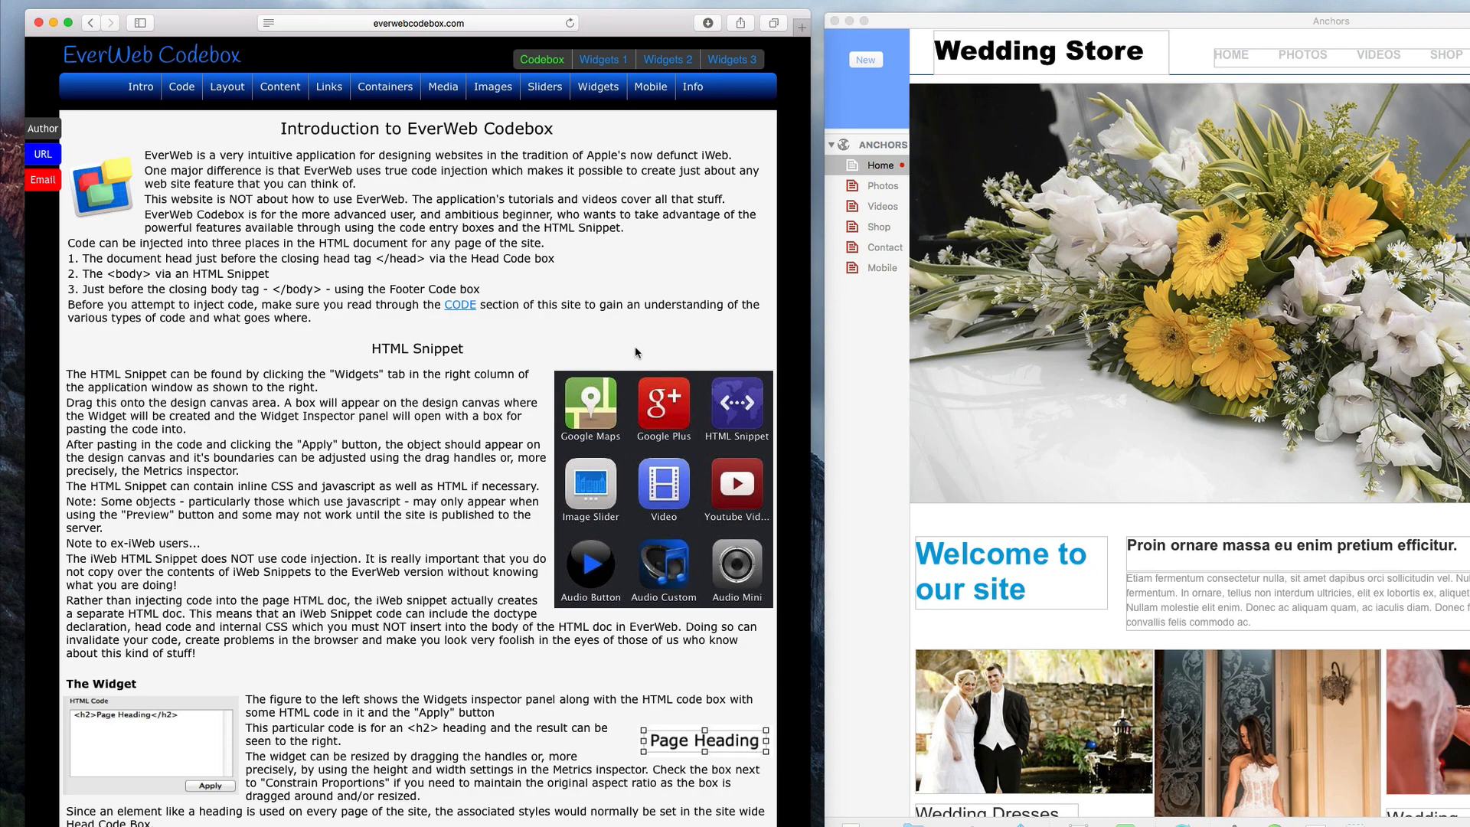
# Open Codebox's Links & Anchors guide and select the Smooth Scroll setup script.
pyautogui.click(328, 87)
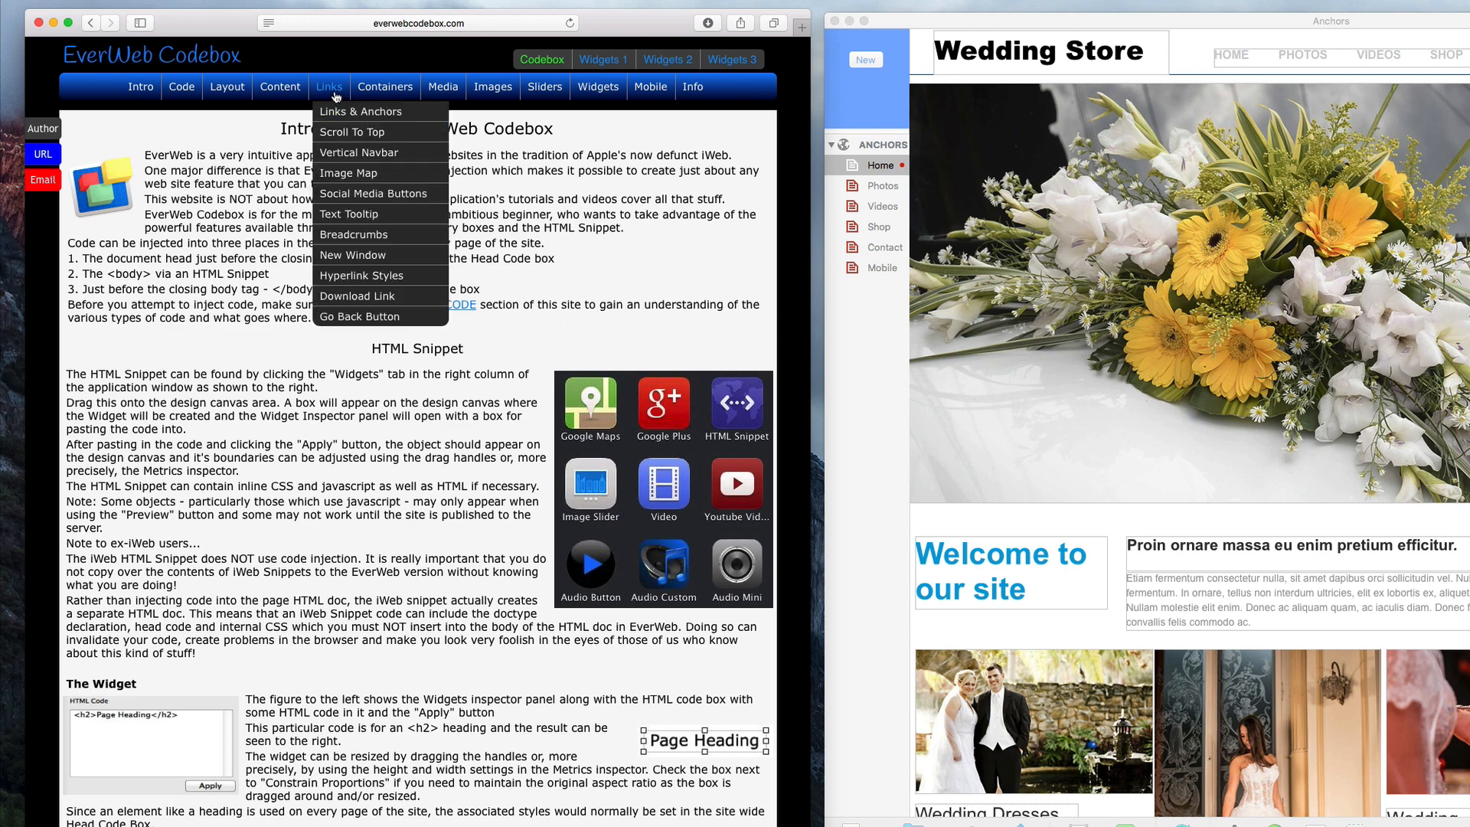
pyautogui.moveTo(361, 112)
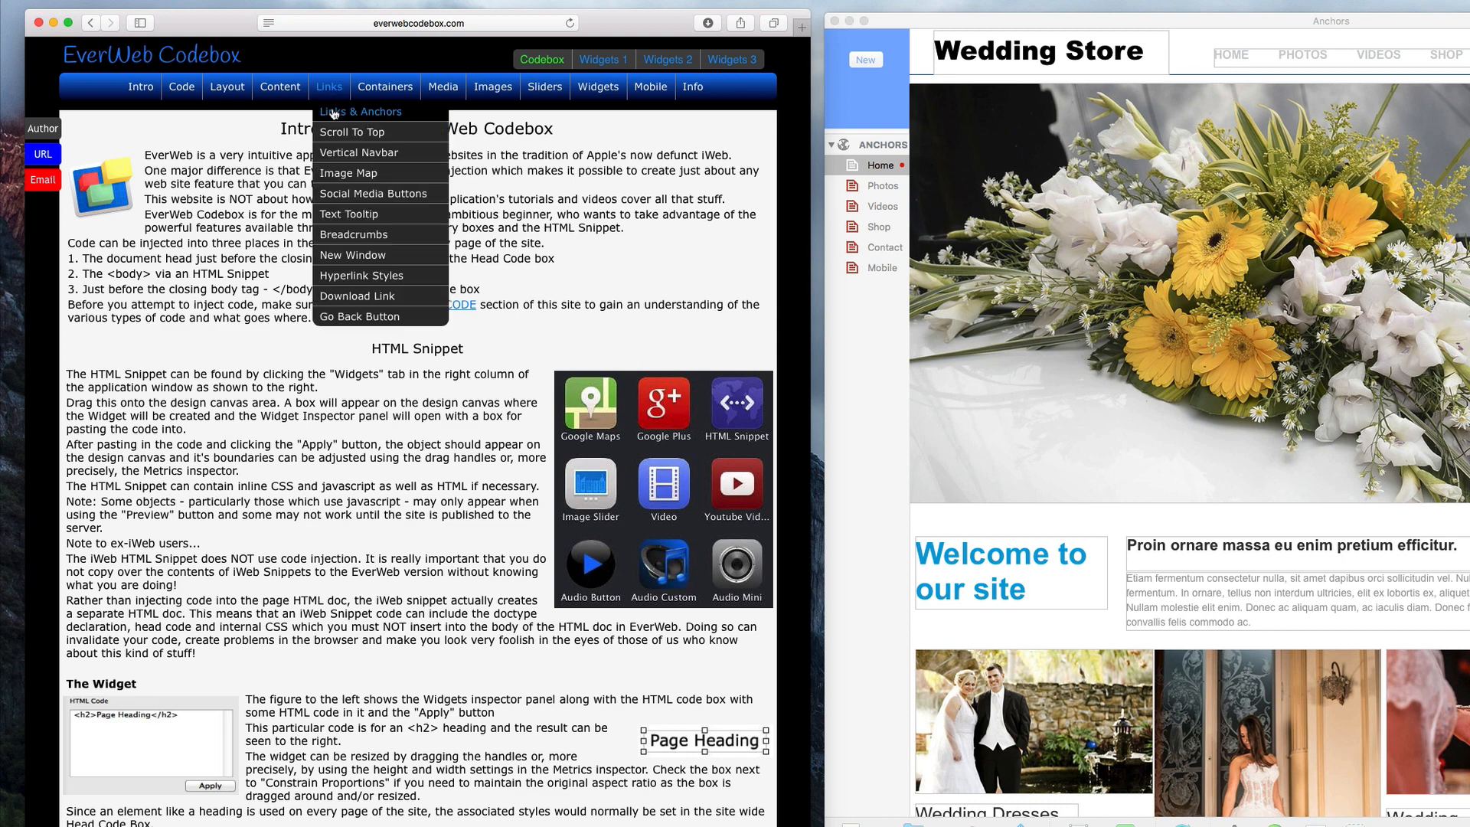
pyautogui.click(360, 112)
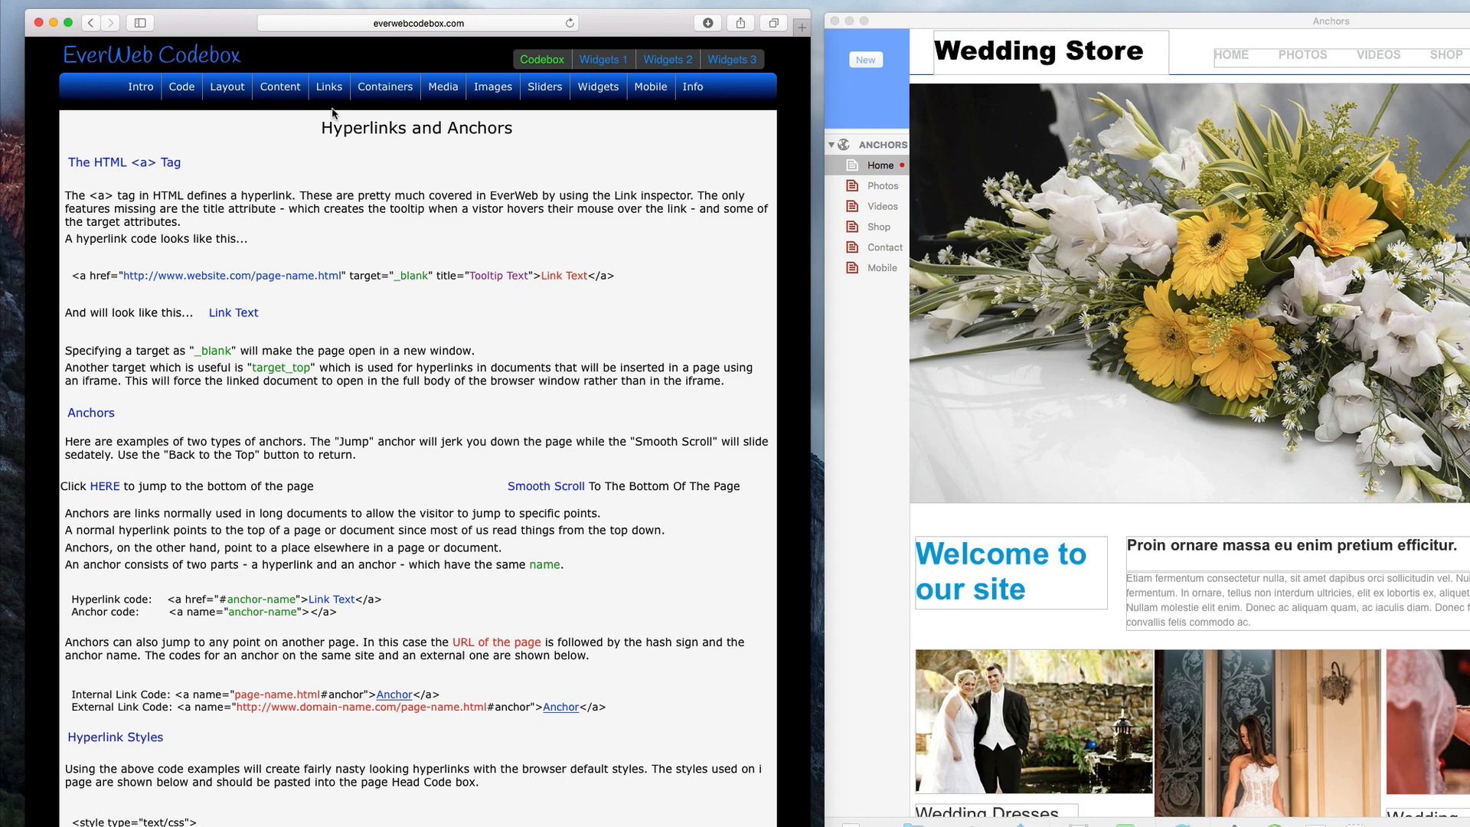
pyautogui.scroll(-3)
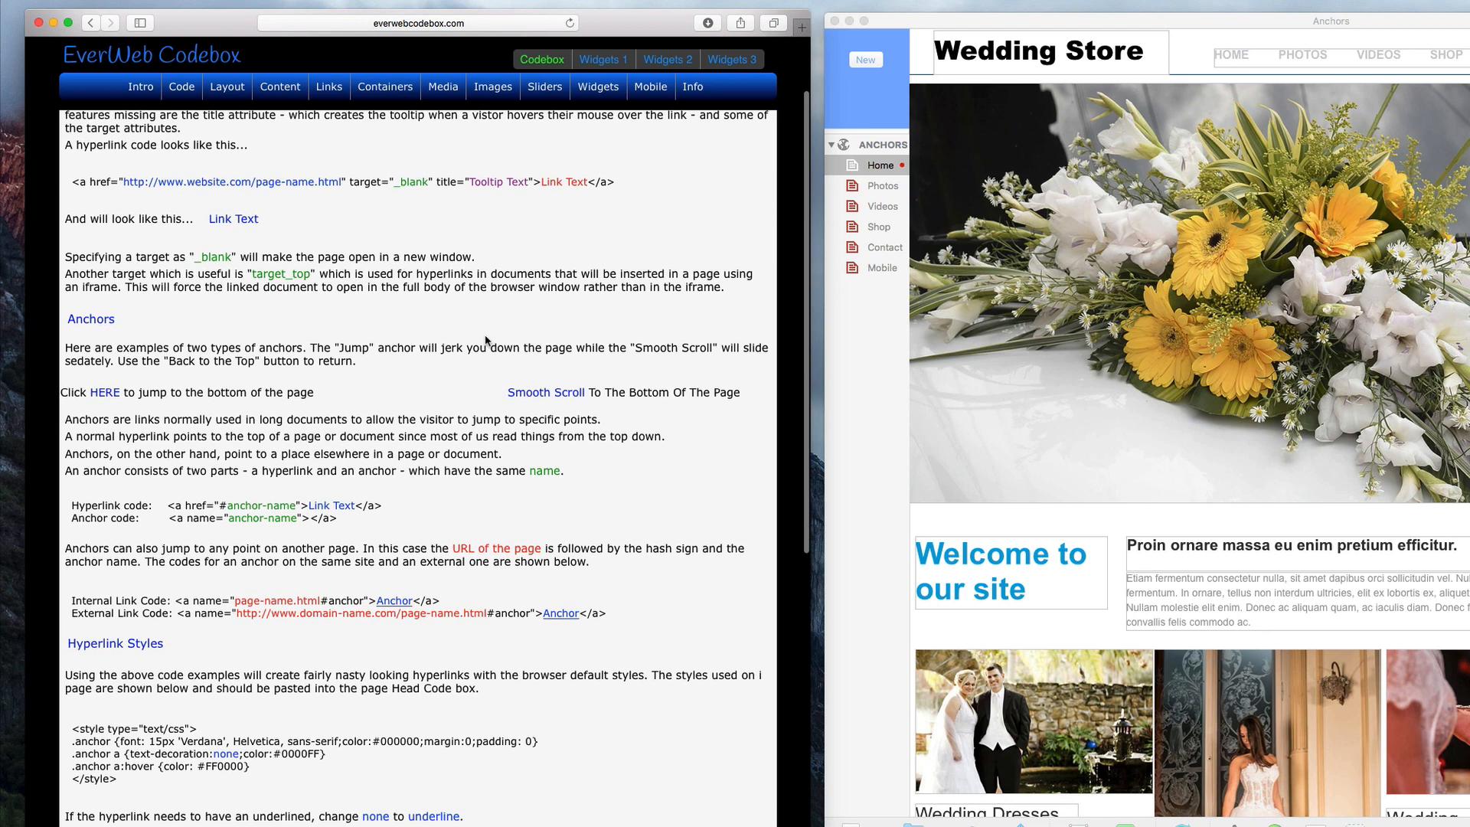
pyautogui.scroll(-3)
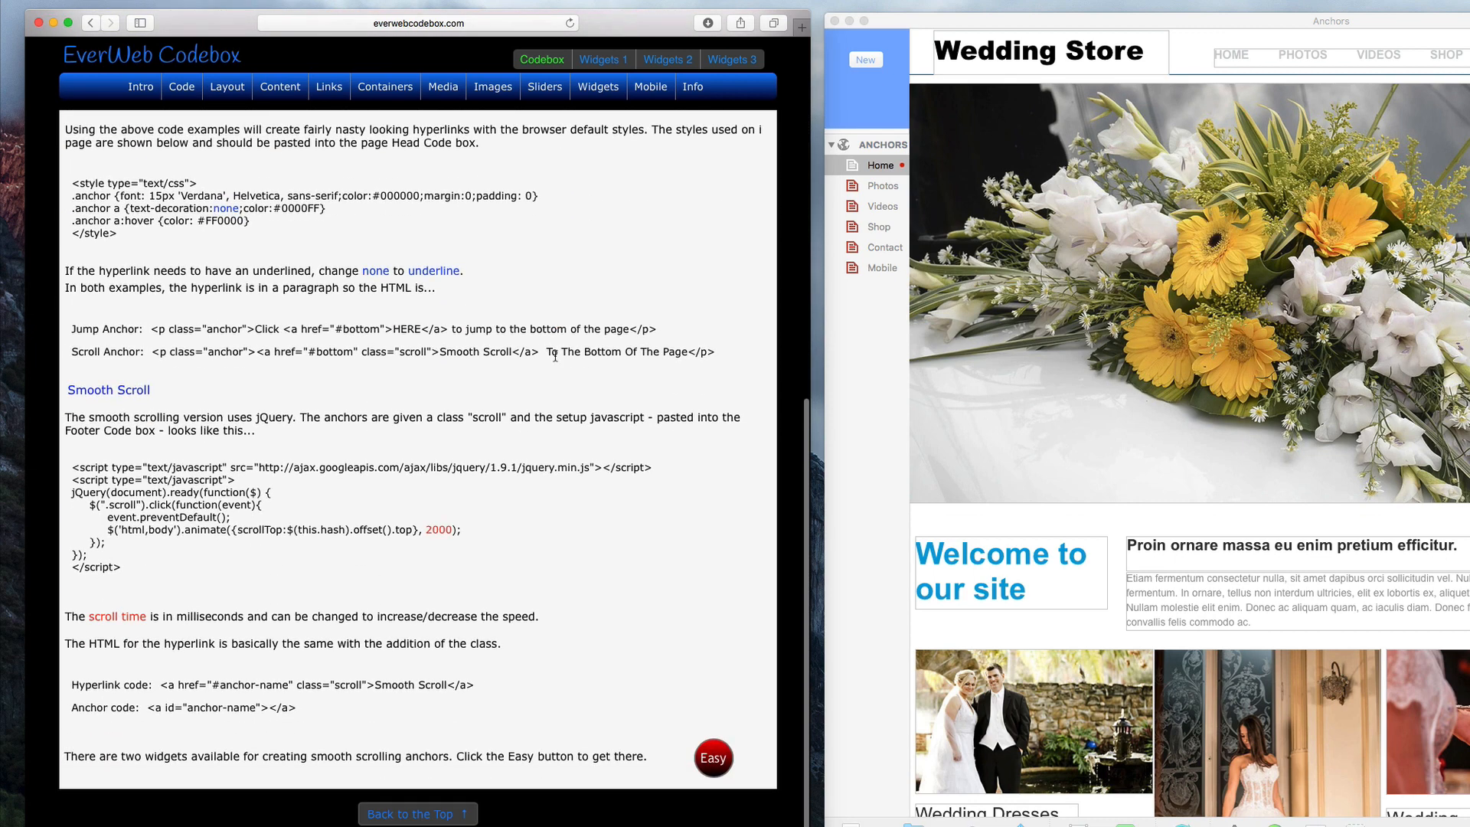
pyautogui.moveTo(71, 467); pyautogui.dragTo(119, 566)
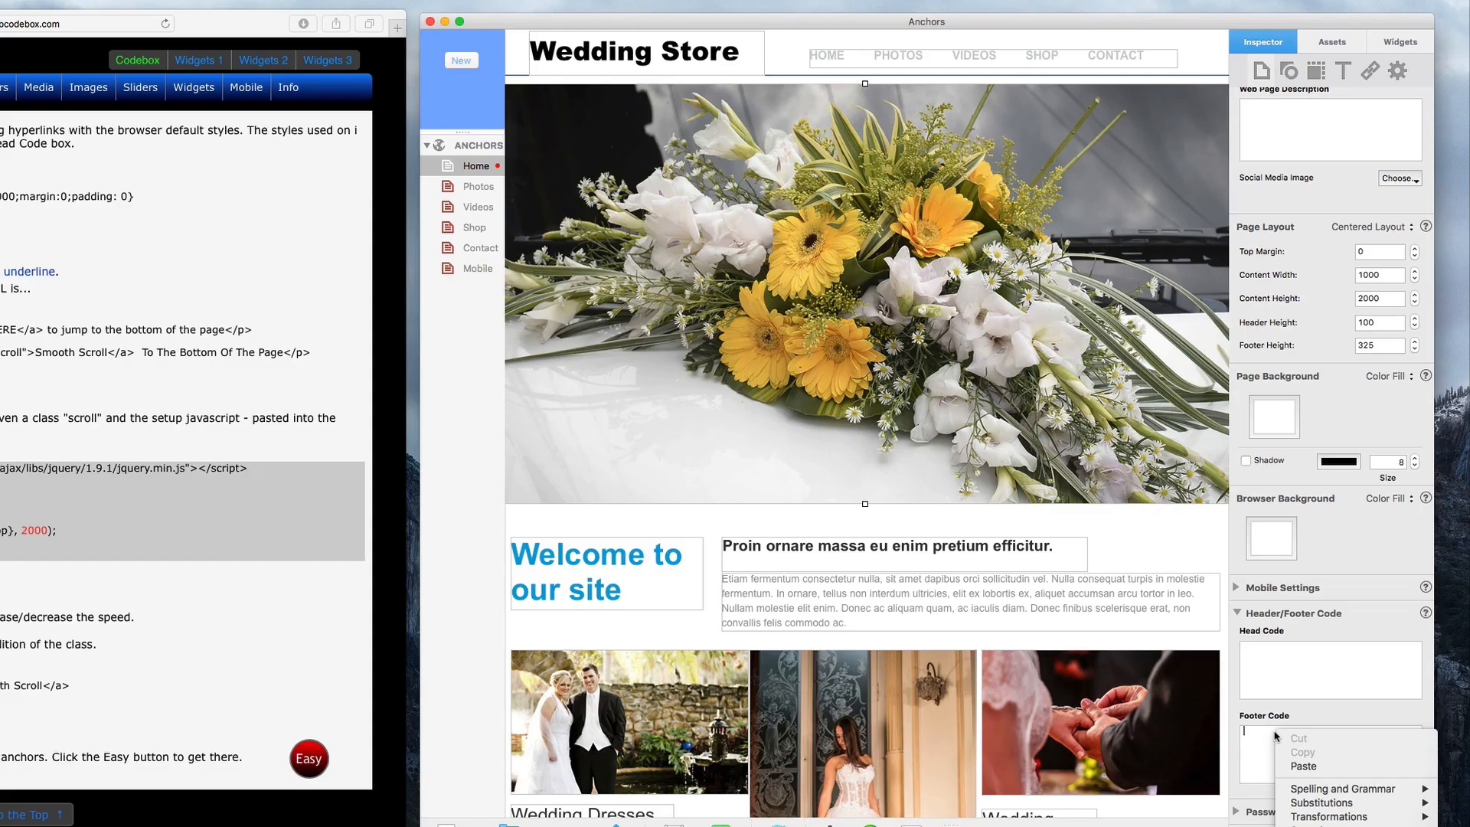
# Paste the jQuery smooth-scroll script into the Home page's Footer Code box.
pyautogui.click(1304, 752)
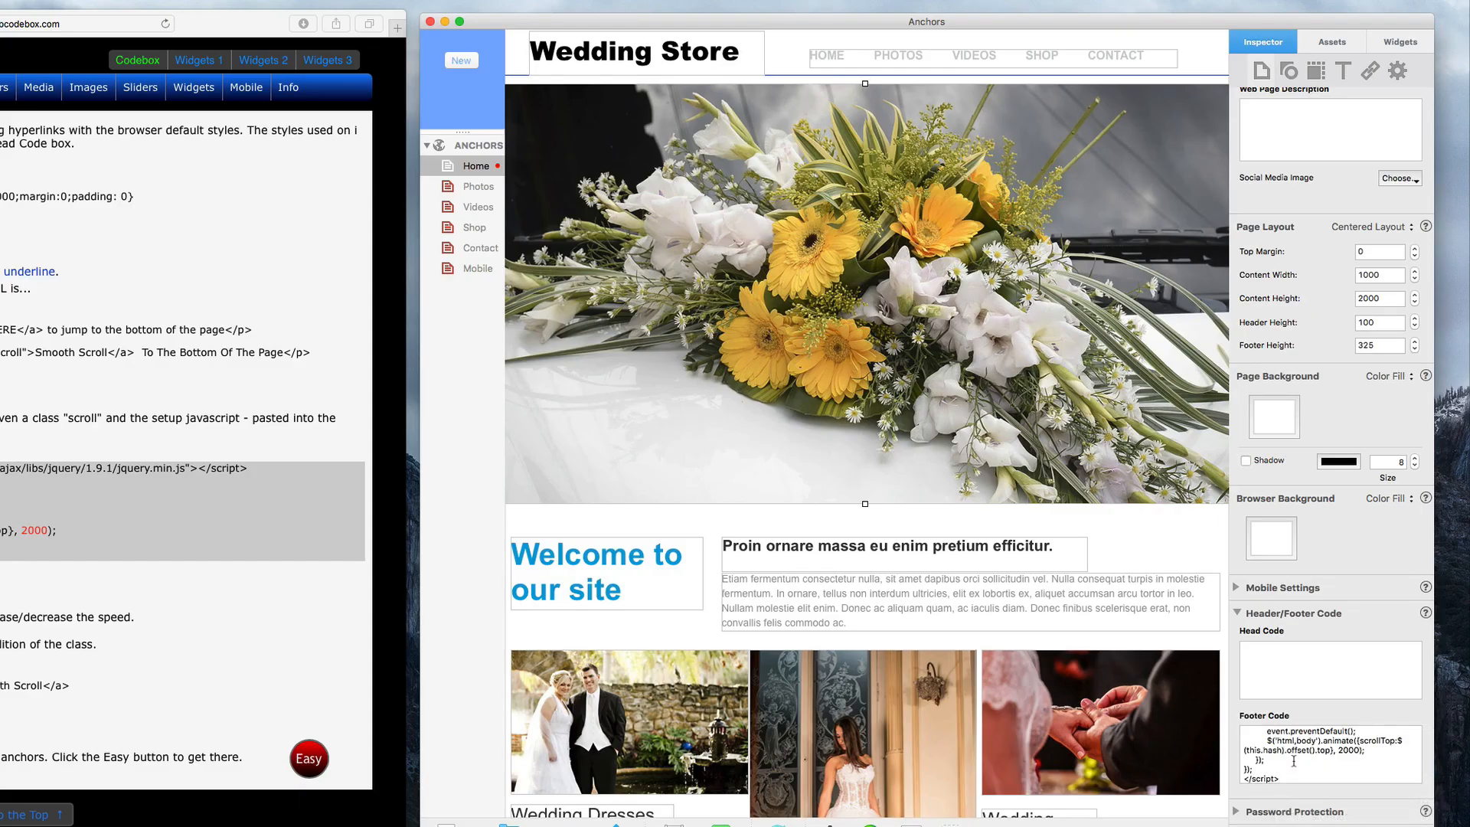
pyautogui.tripleClick(1328, 751)
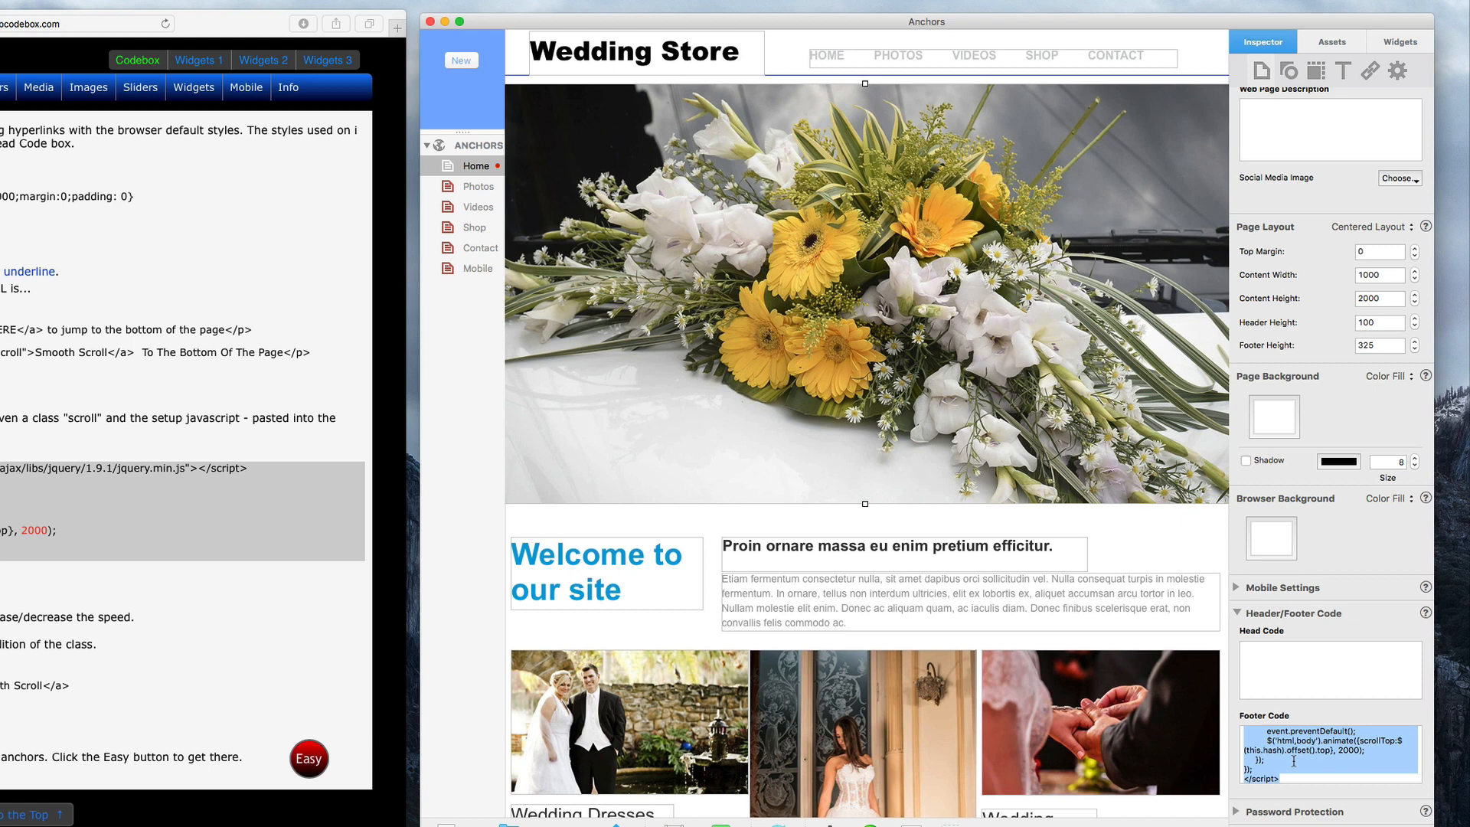
pyautogui.moveTo(749, 401)
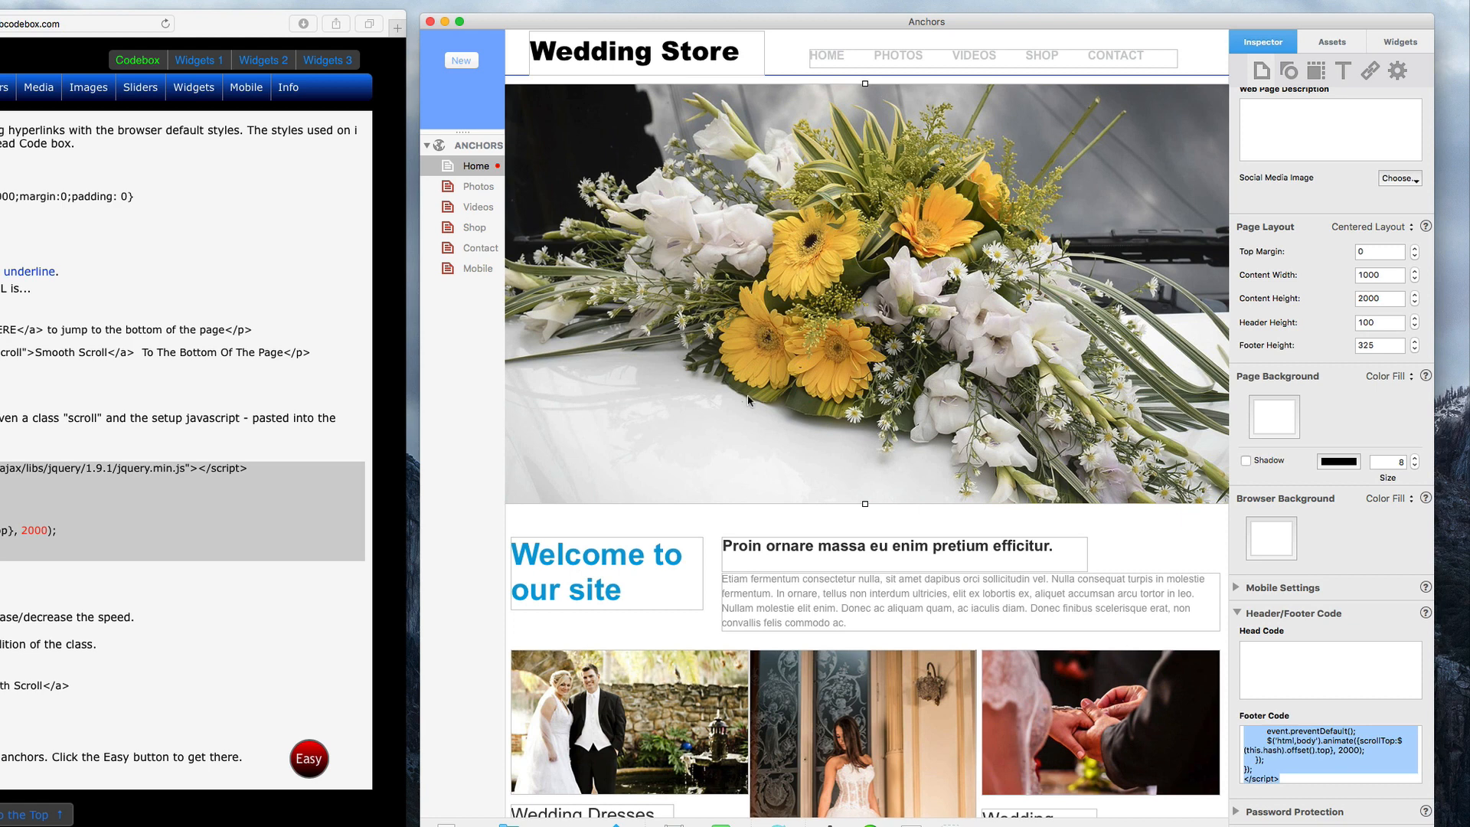
pyautogui.click(438, 146)
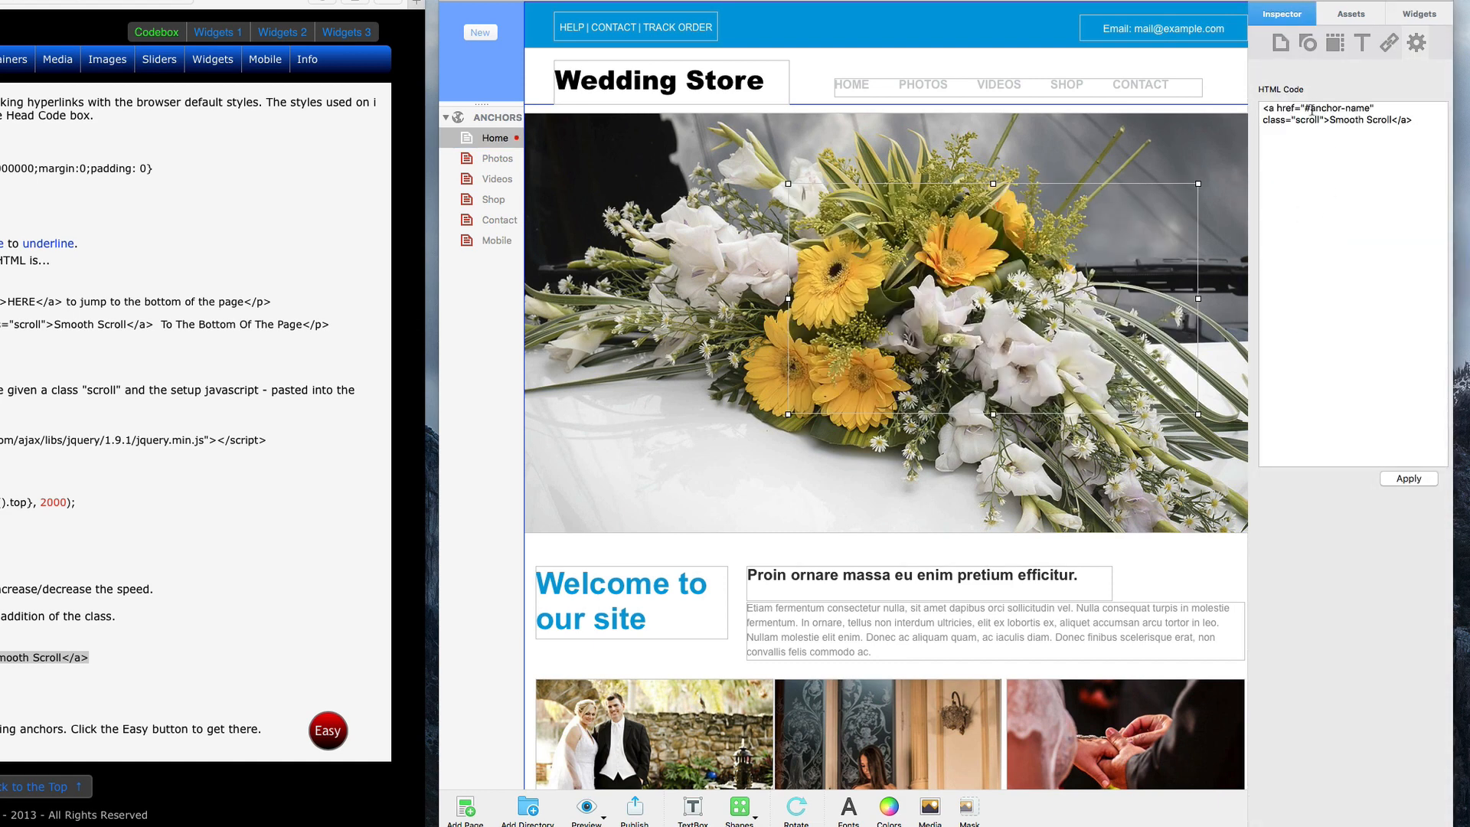
# Change the Smooth Scroll link's #anchor-name to #bottom and move it below the flower photo.
pyautogui.doubleClick(1339, 107)
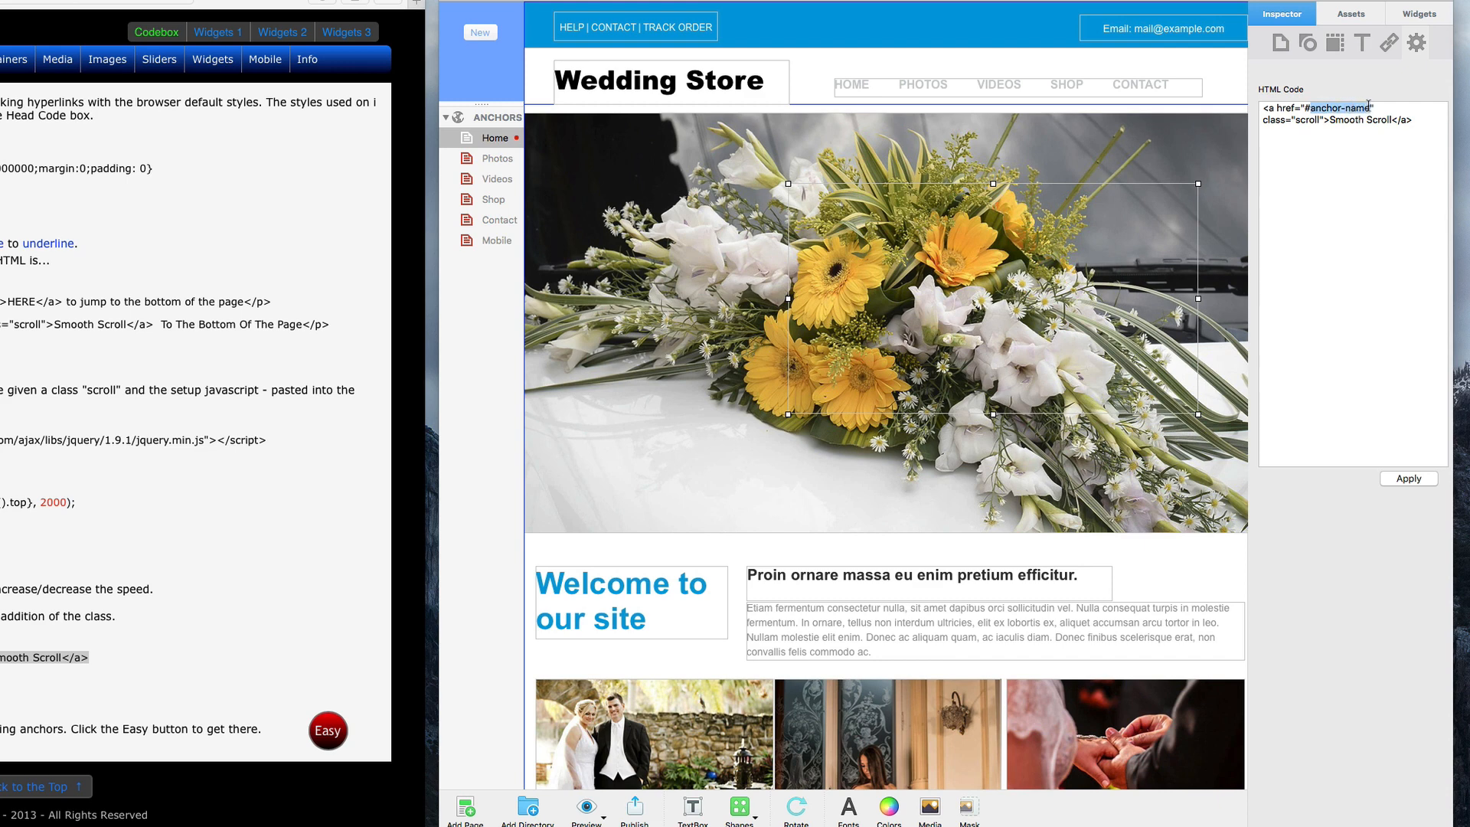
pyautogui.write('#bottom')
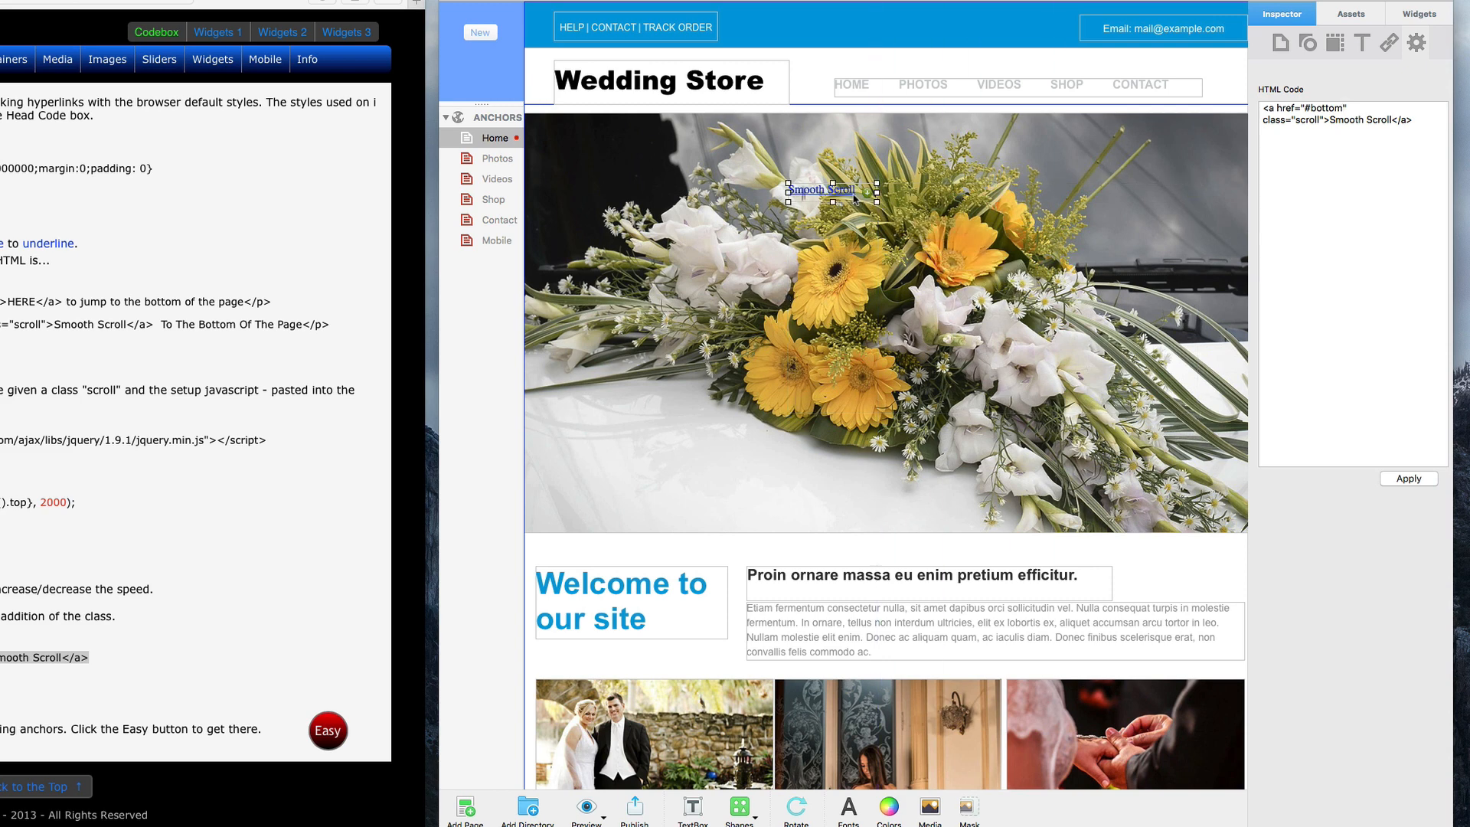
pyautogui.moveTo(818, 189); pyautogui.dragTo(877, 549)
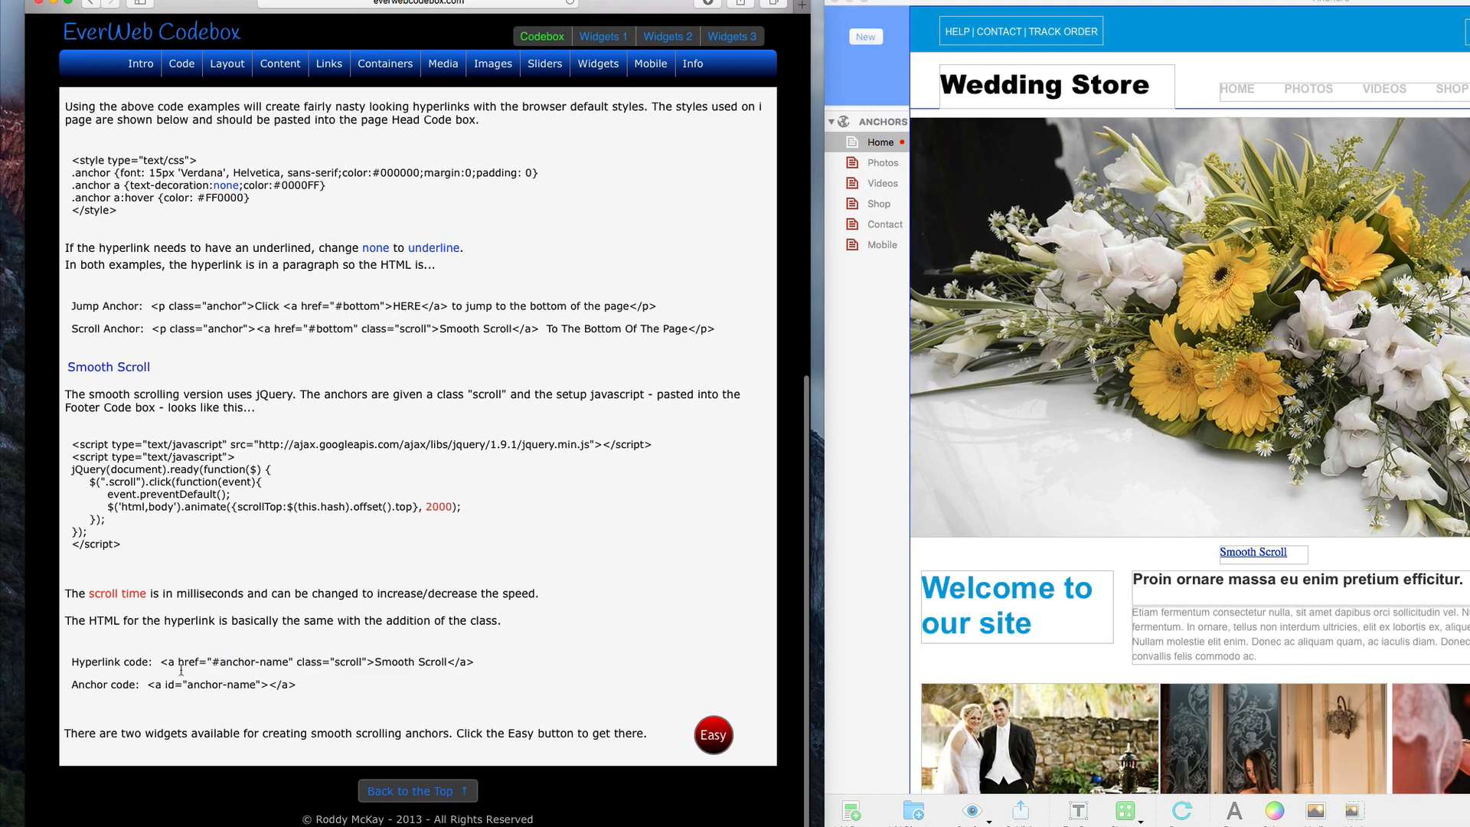
# Copy the anchor code, rename its anchor to bottom, and place it near the lower product row.
pyautogui.rightClick(204, 685)
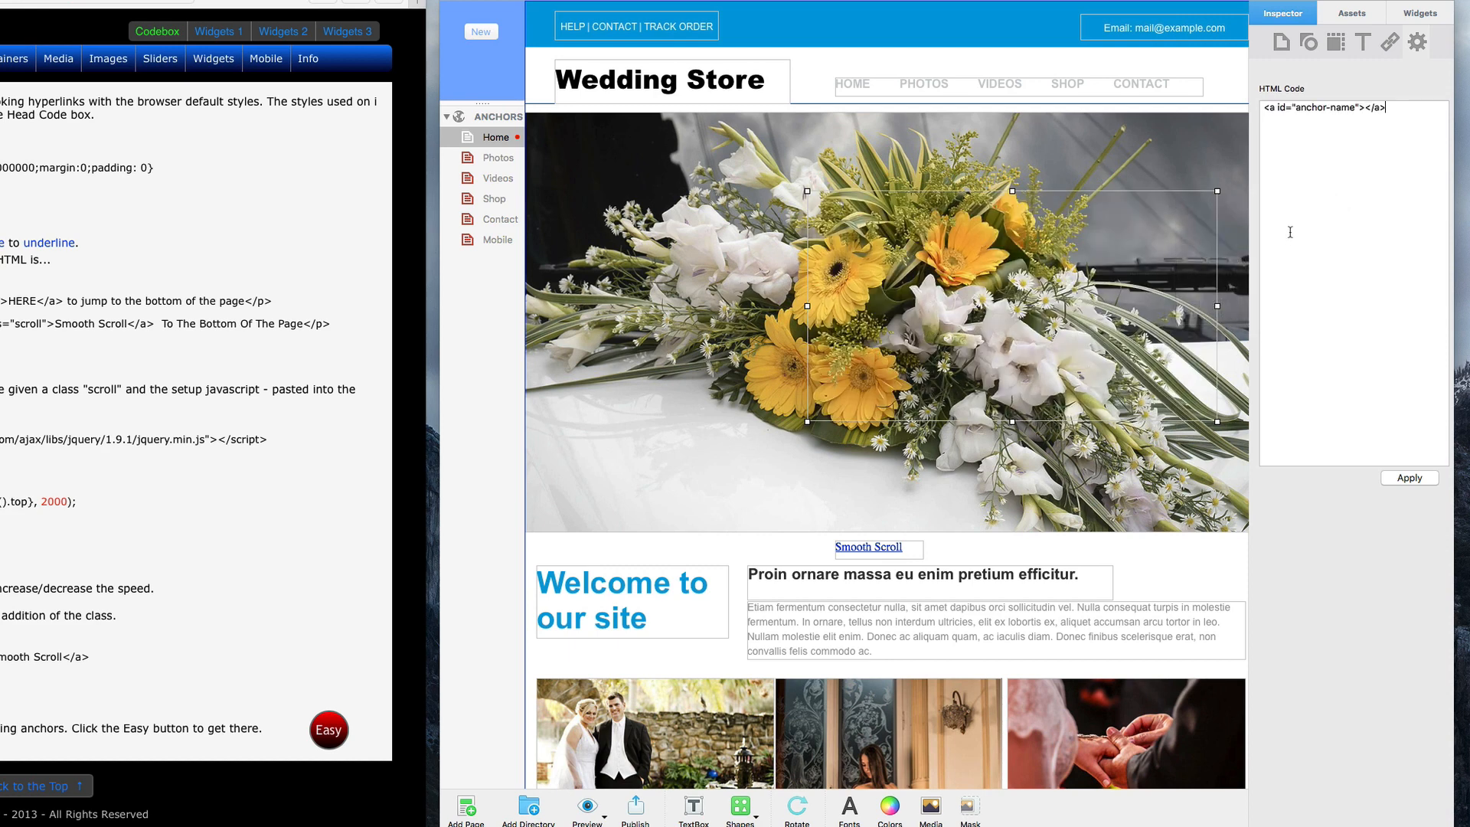
pyautogui.doubleClick(1324, 107)
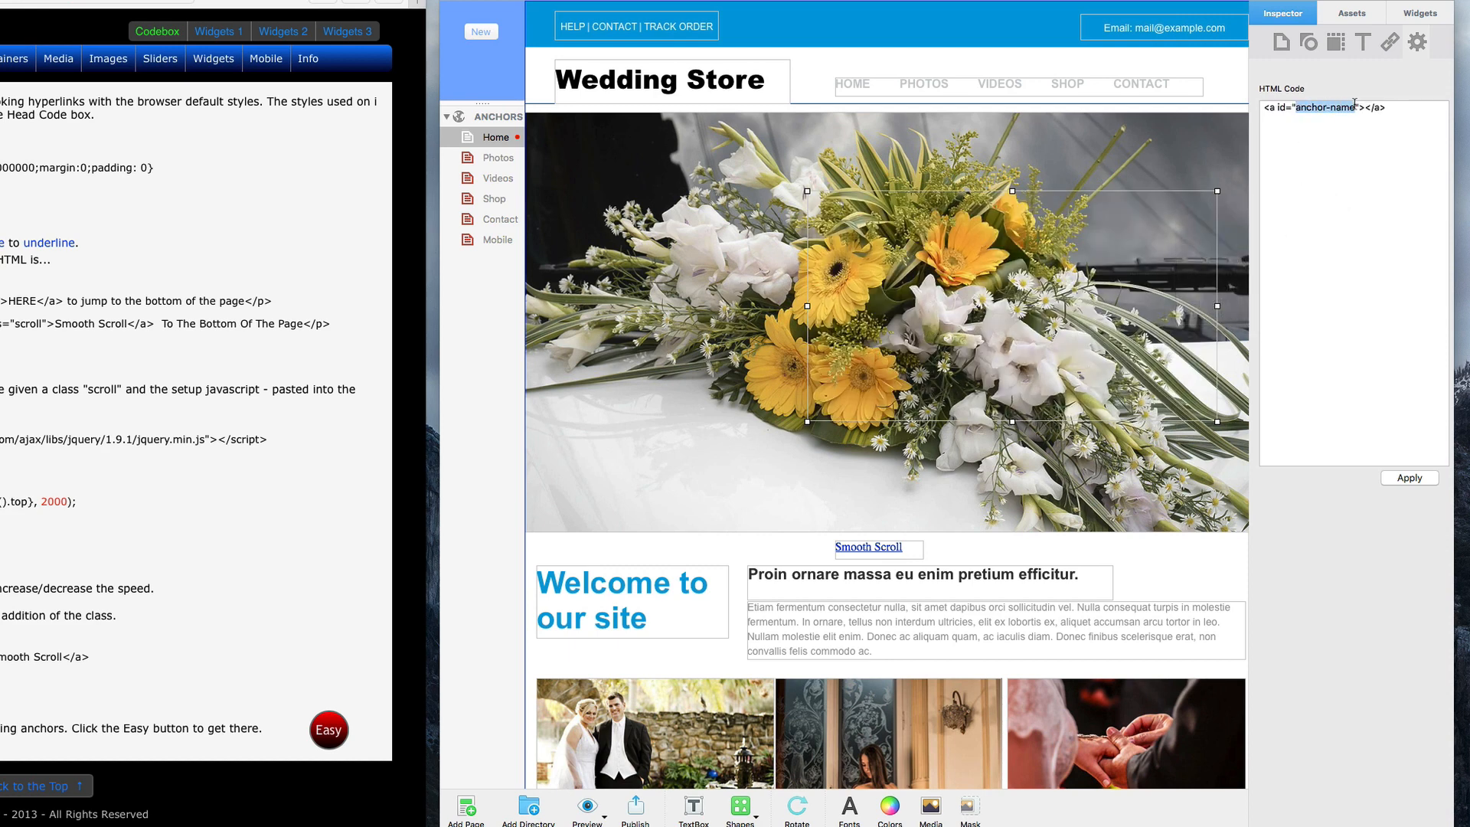
pyautogui.write('bottom')
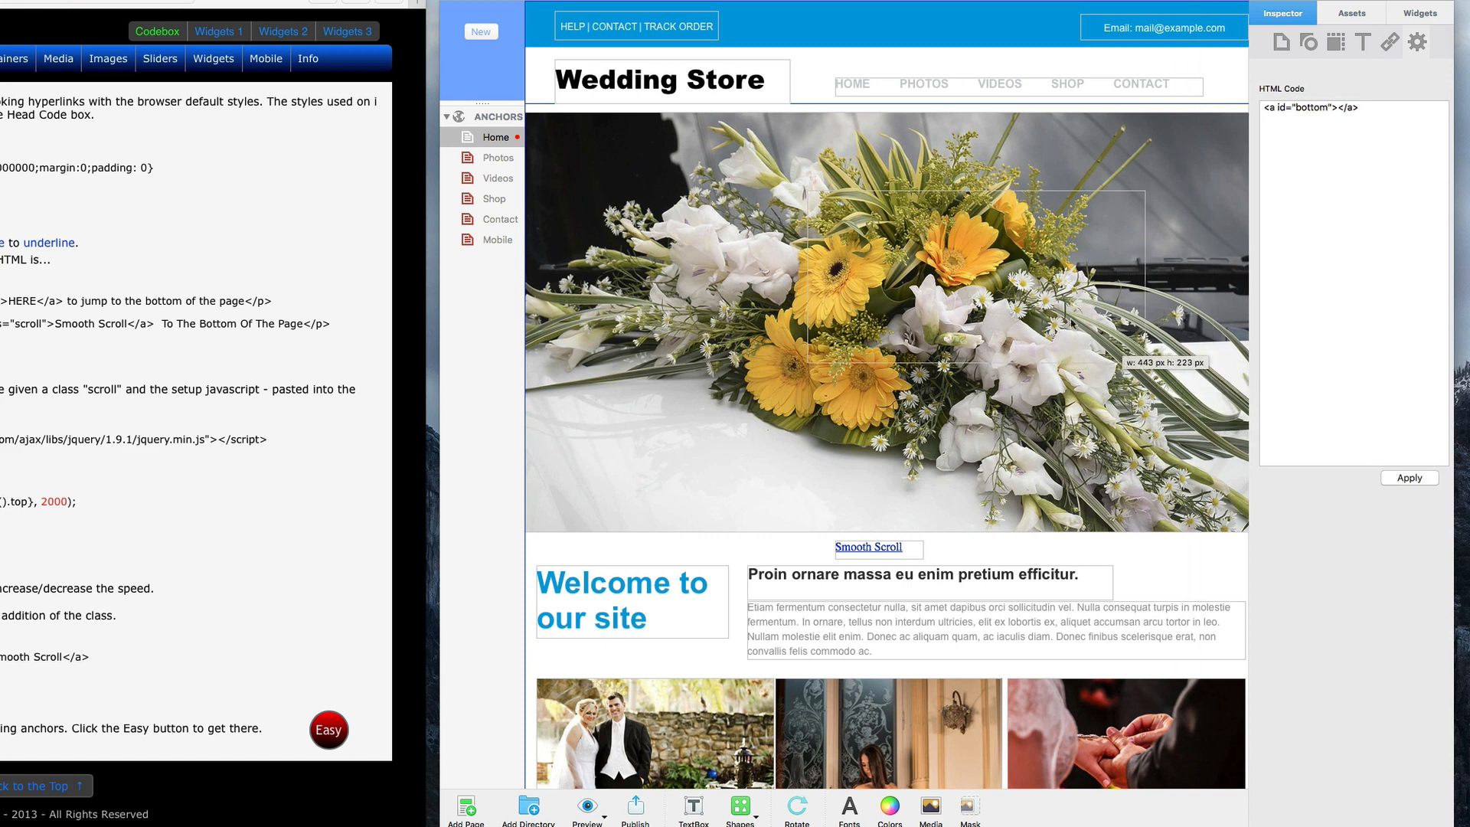
pyautogui.scroll(-3)
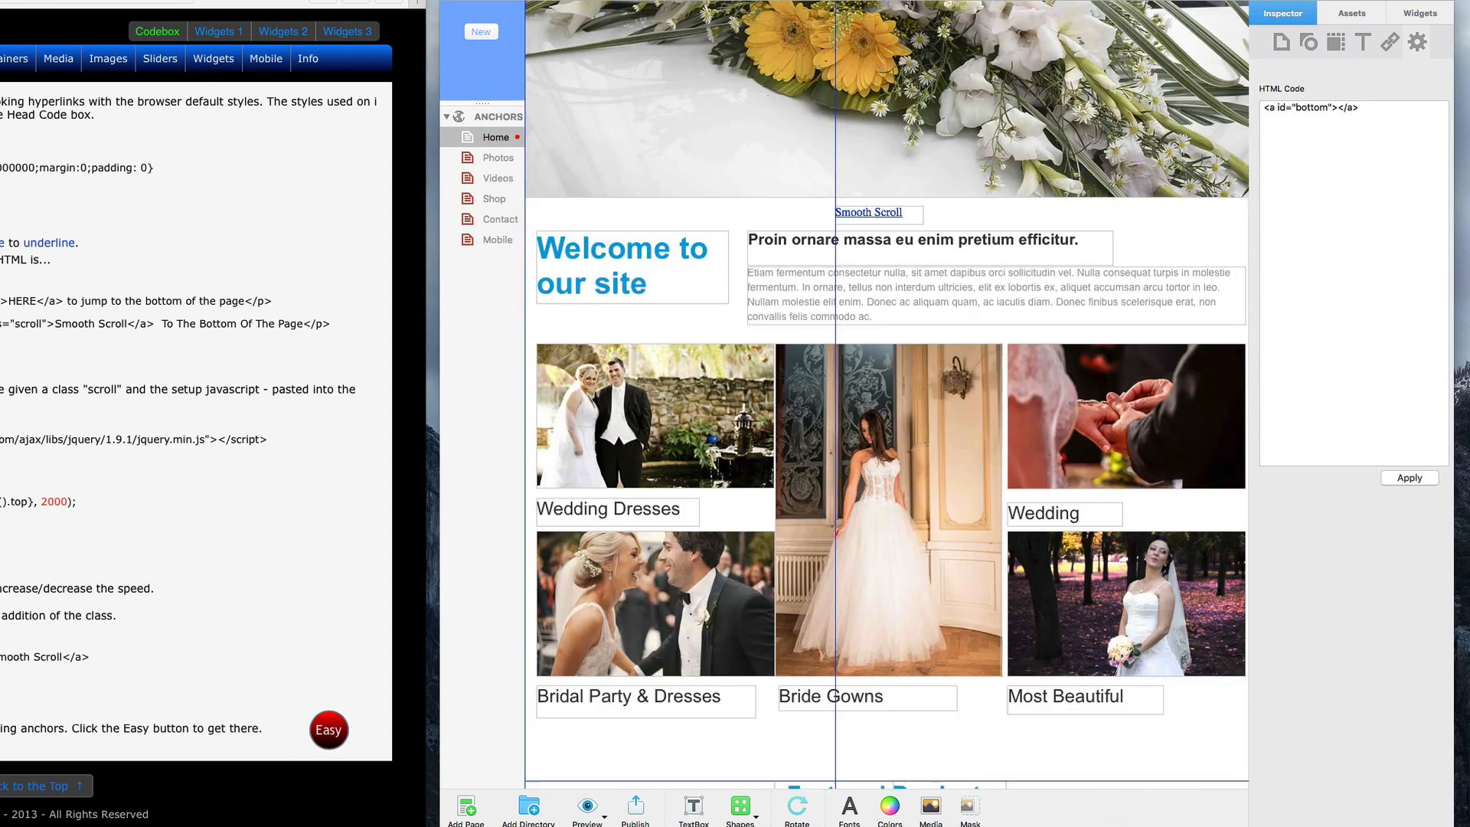
pyautogui.scroll(-3)
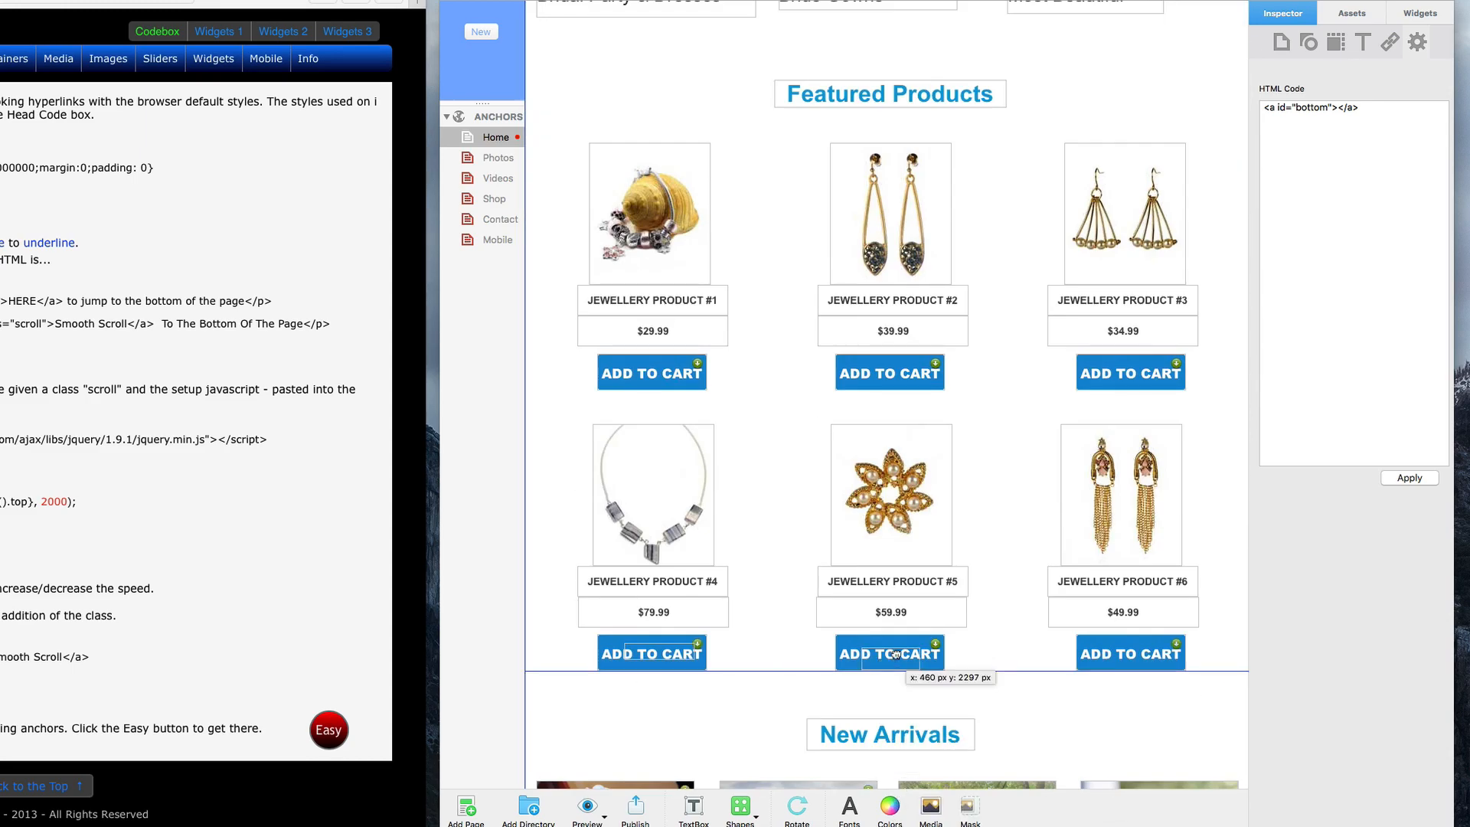
pyautogui.click(142, 8)
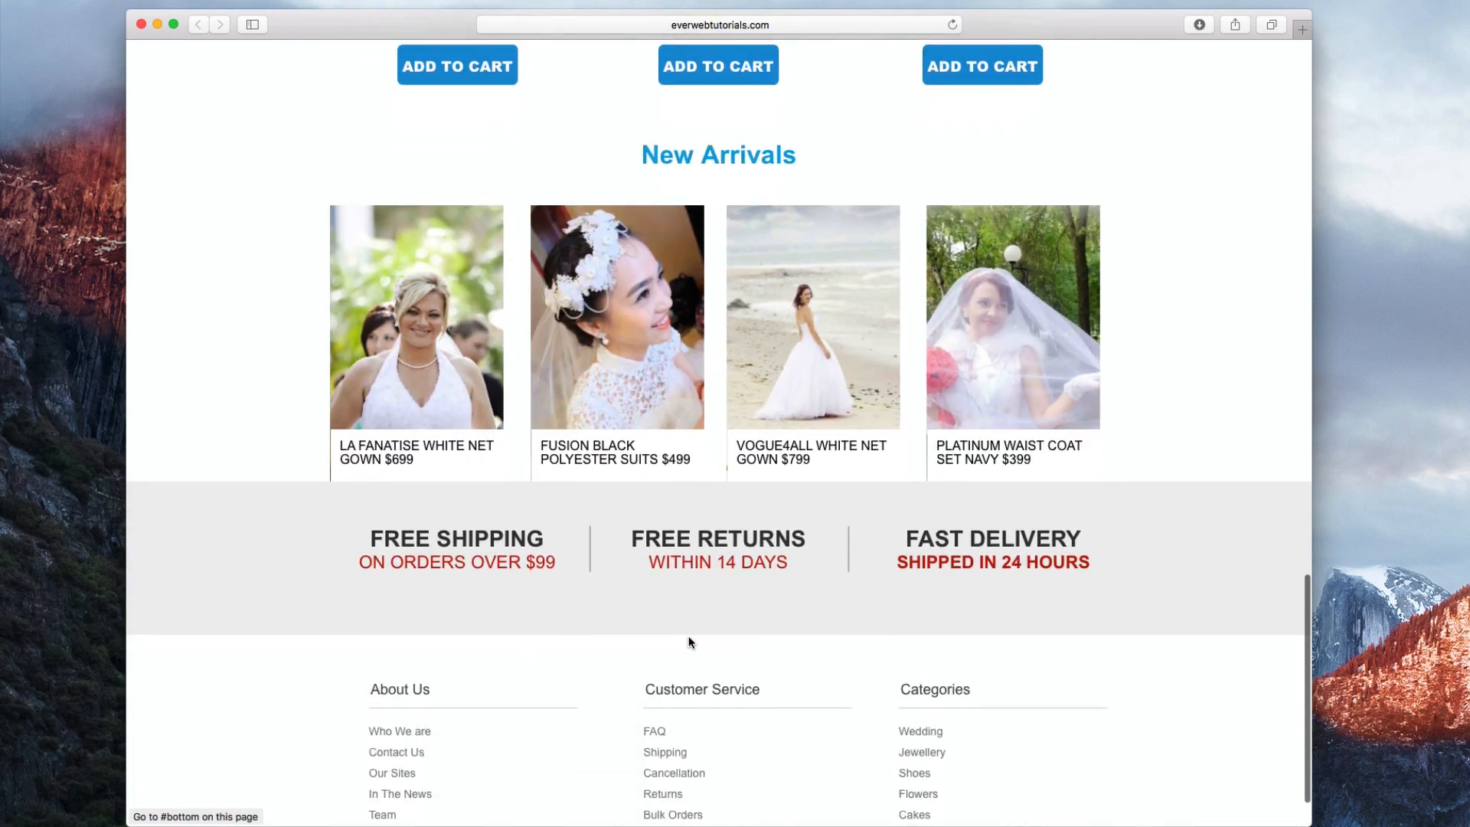
# Scroll the Safari preview down to the New Arrivals section.
pyautogui.scroll(-3)
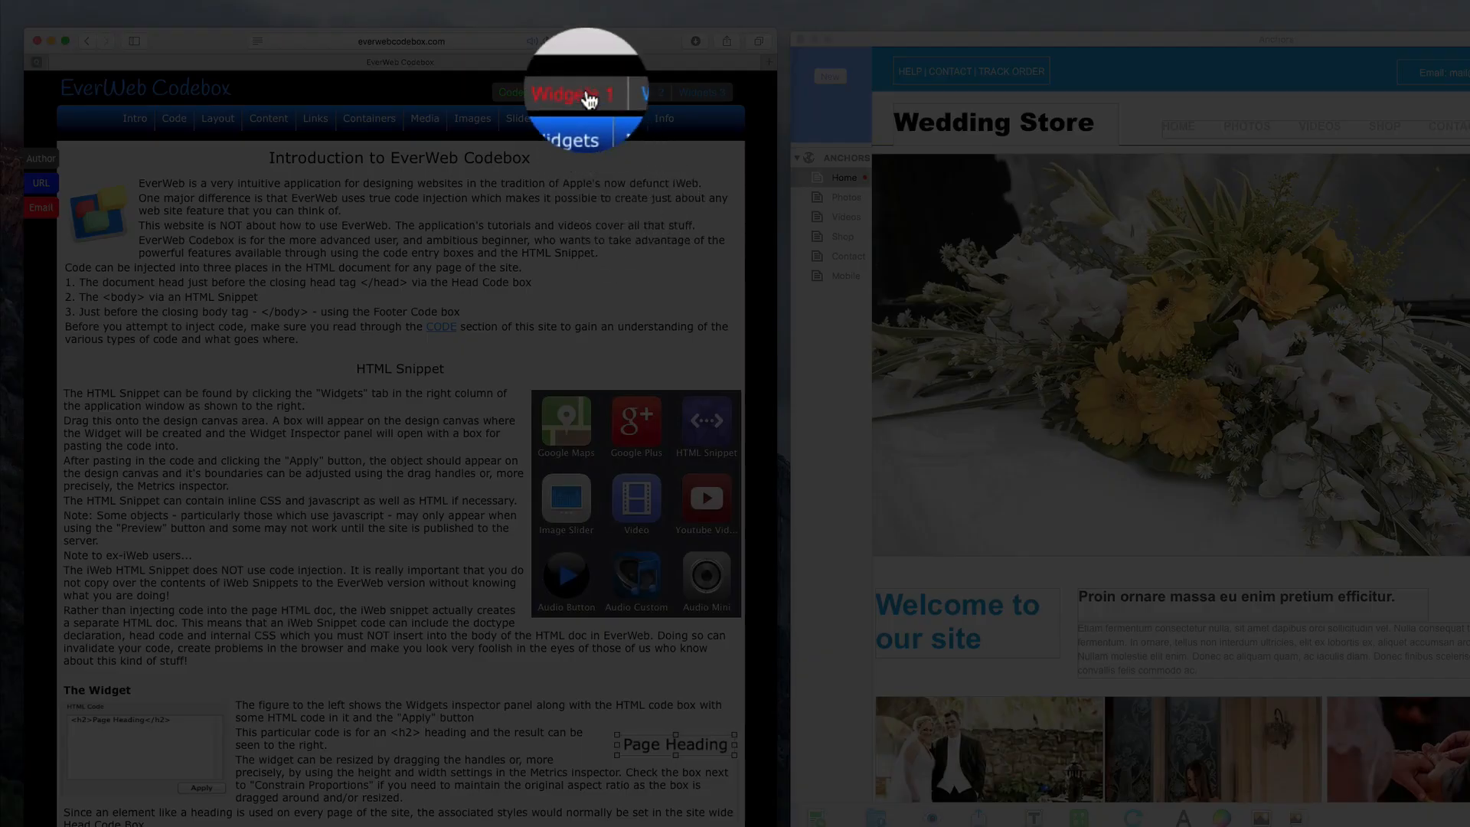
# Open Codebox's Widgets 1 > Layout > Anchors guide, then return to EverWeb.
pyautogui.click(567, 91)
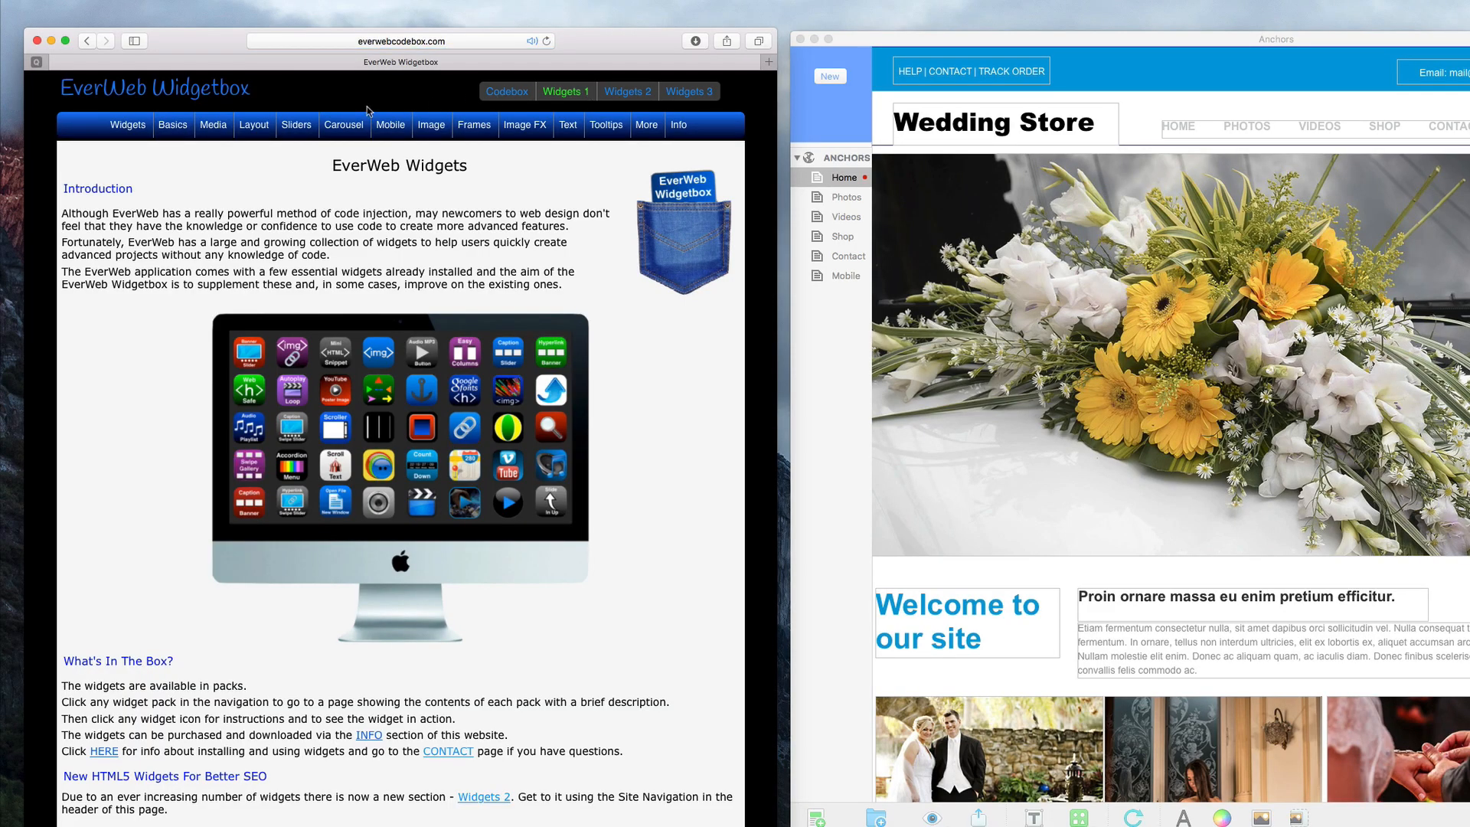
pyautogui.click(253, 125)
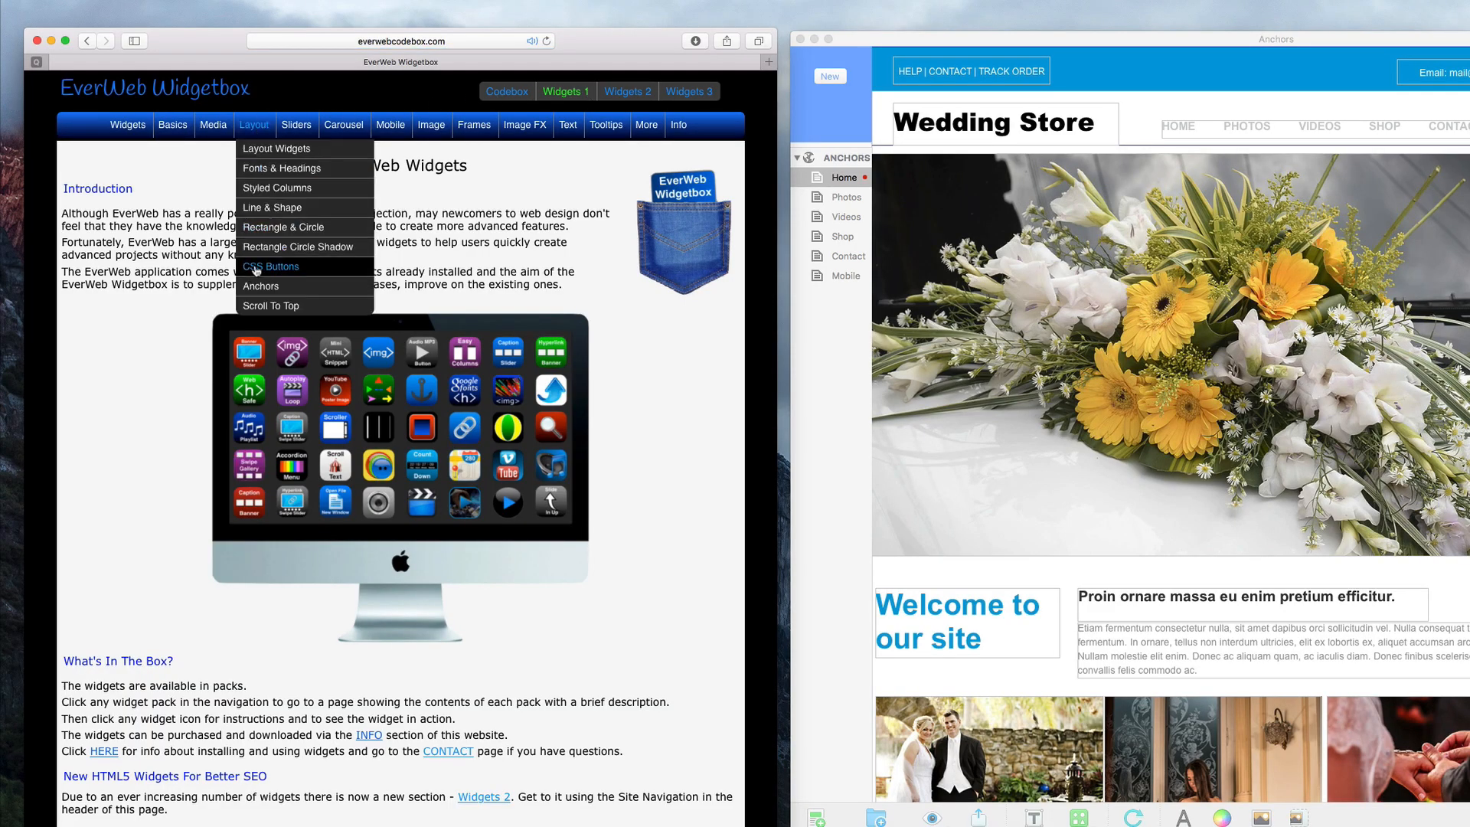
pyautogui.click(261, 286)
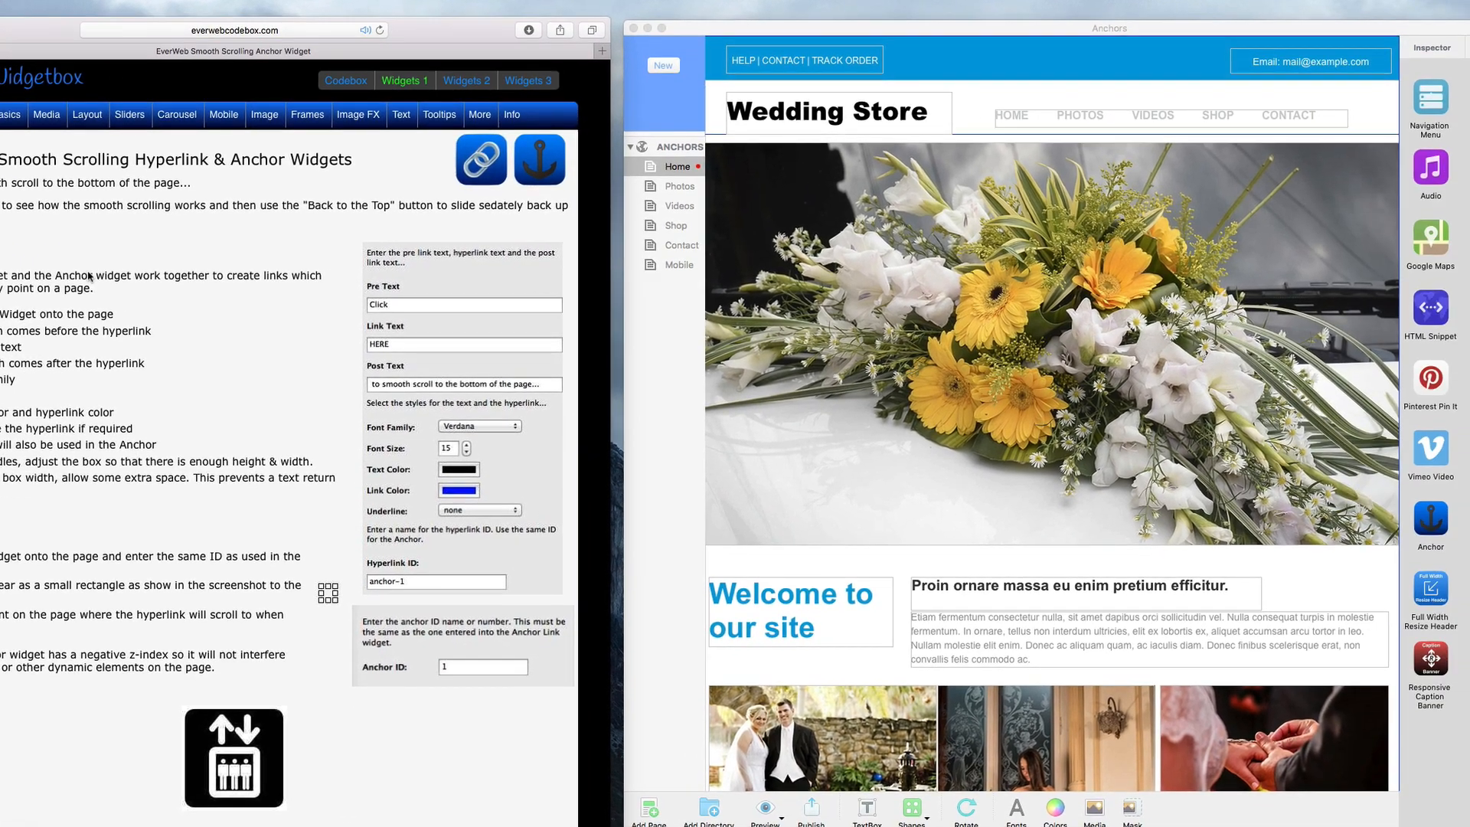
pyautogui.click(1402, 36)
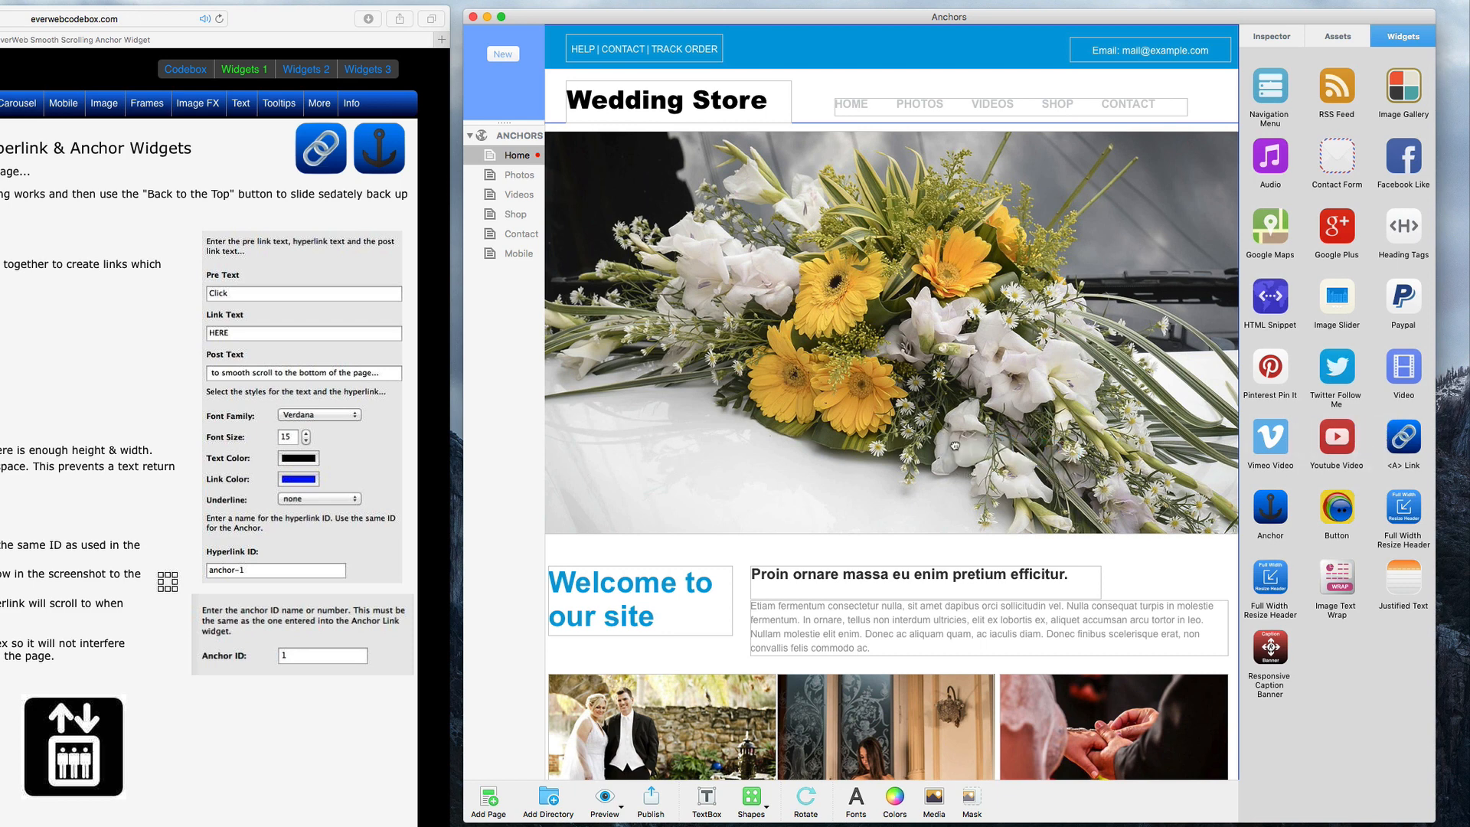
# Place an Anchor Link widget reading 'Easy Smooth Scroll Using Widgets' with hyperlink ID 'bottom'.
pyautogui.click(1270, 36)
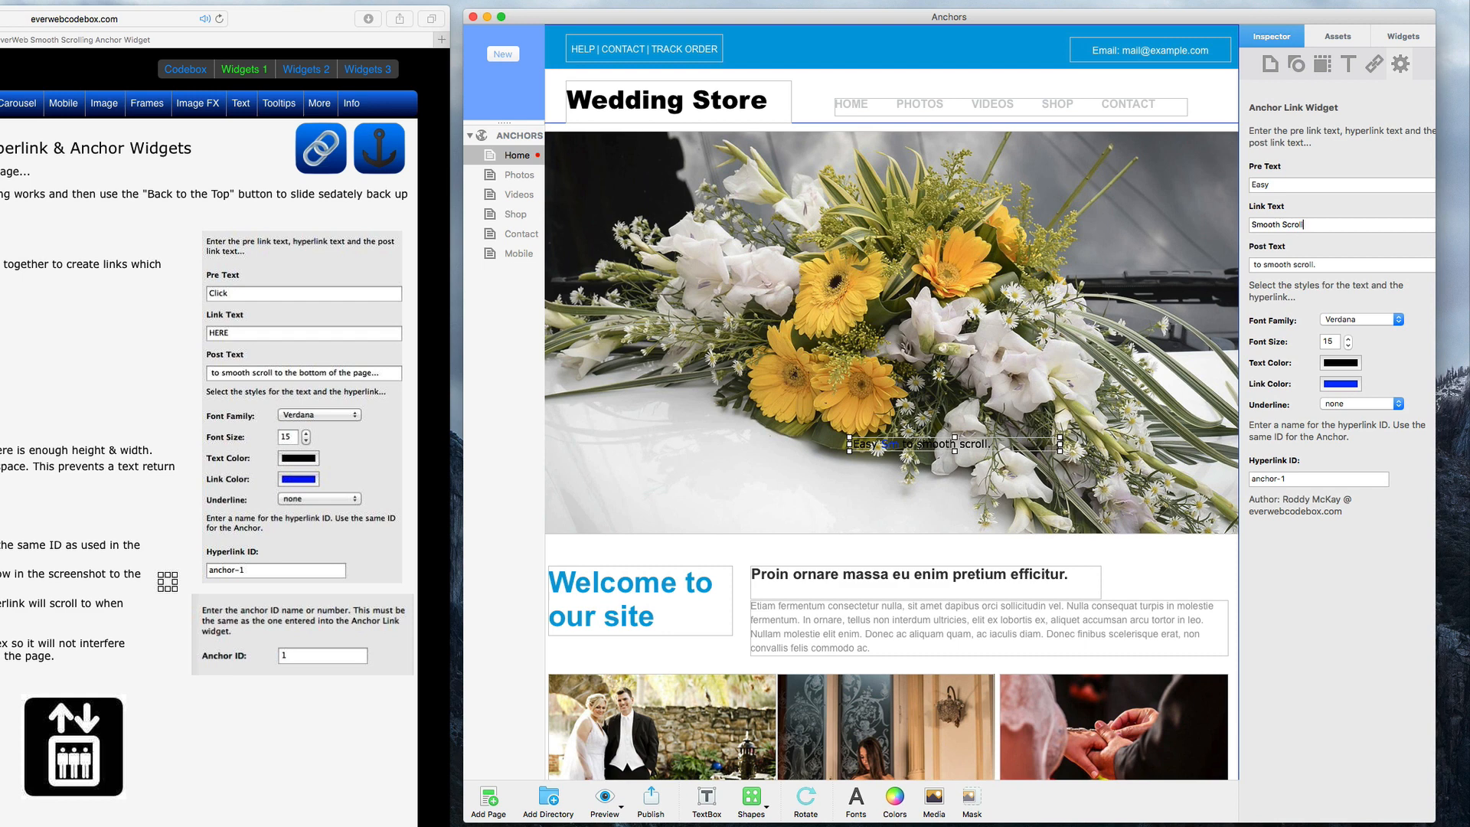
pyautogui.write('Us')
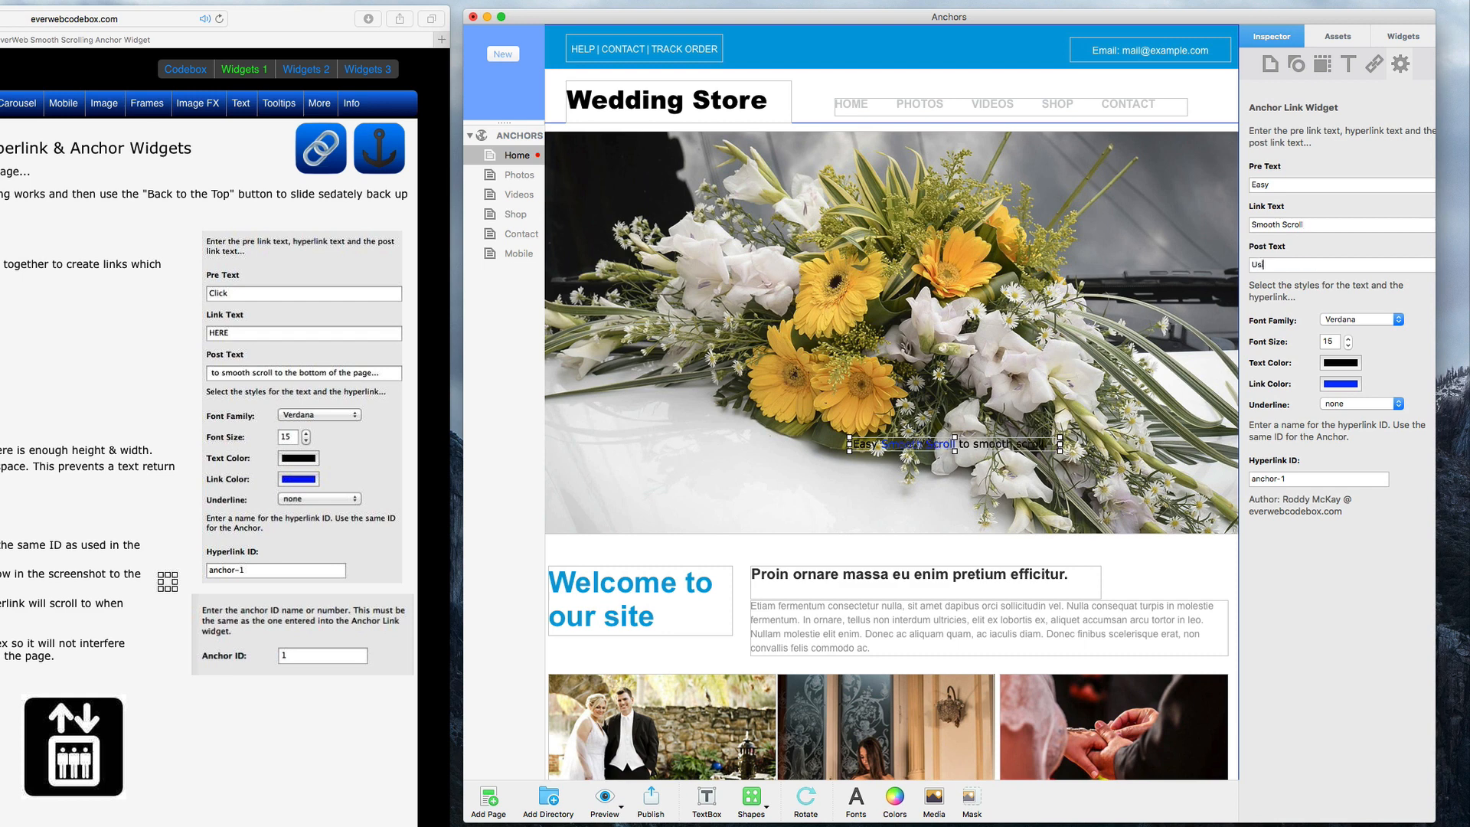
pyautogui.write('Using Widgets')
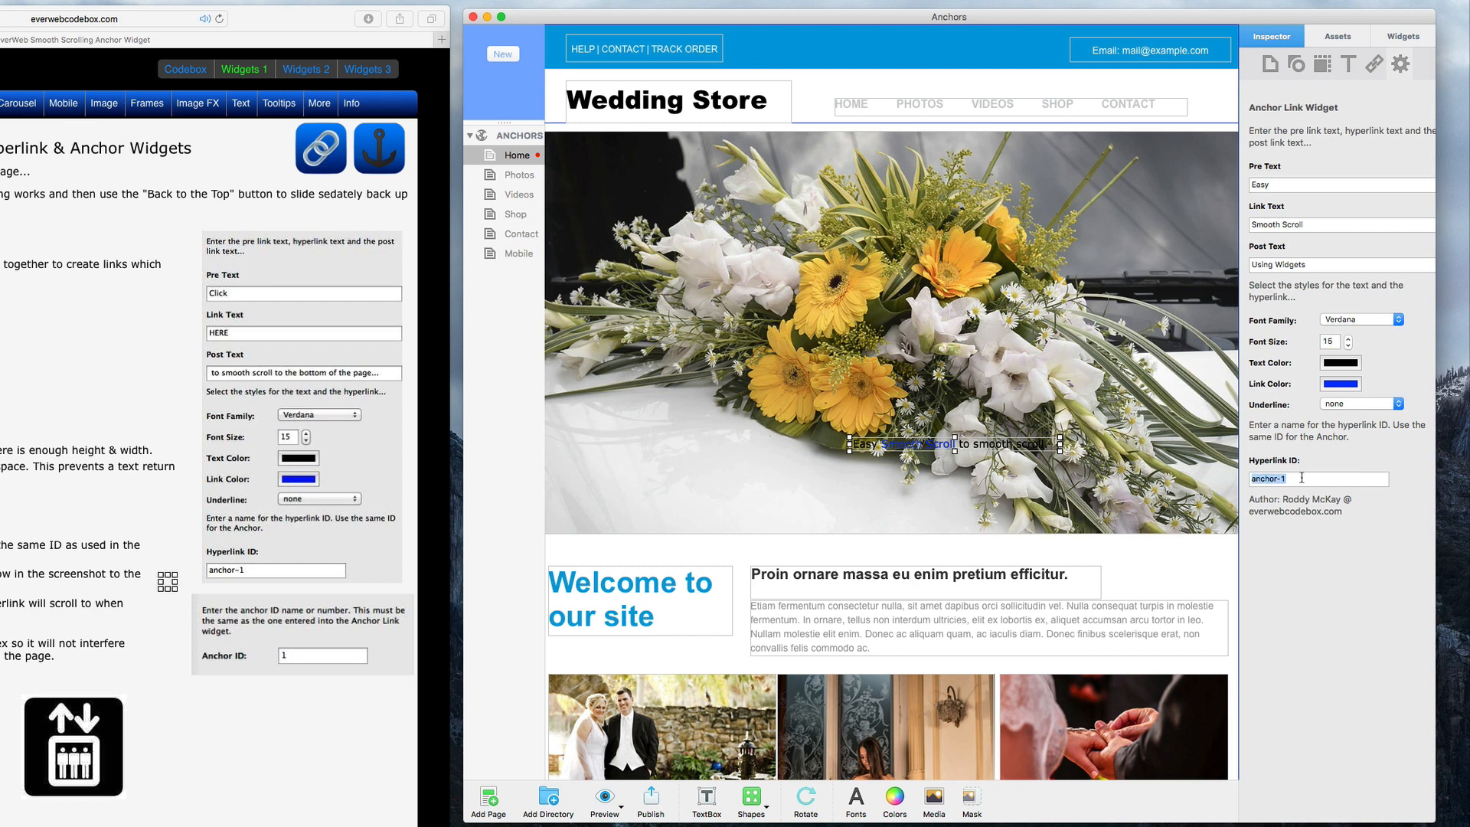
pyautogui.write('bottom')
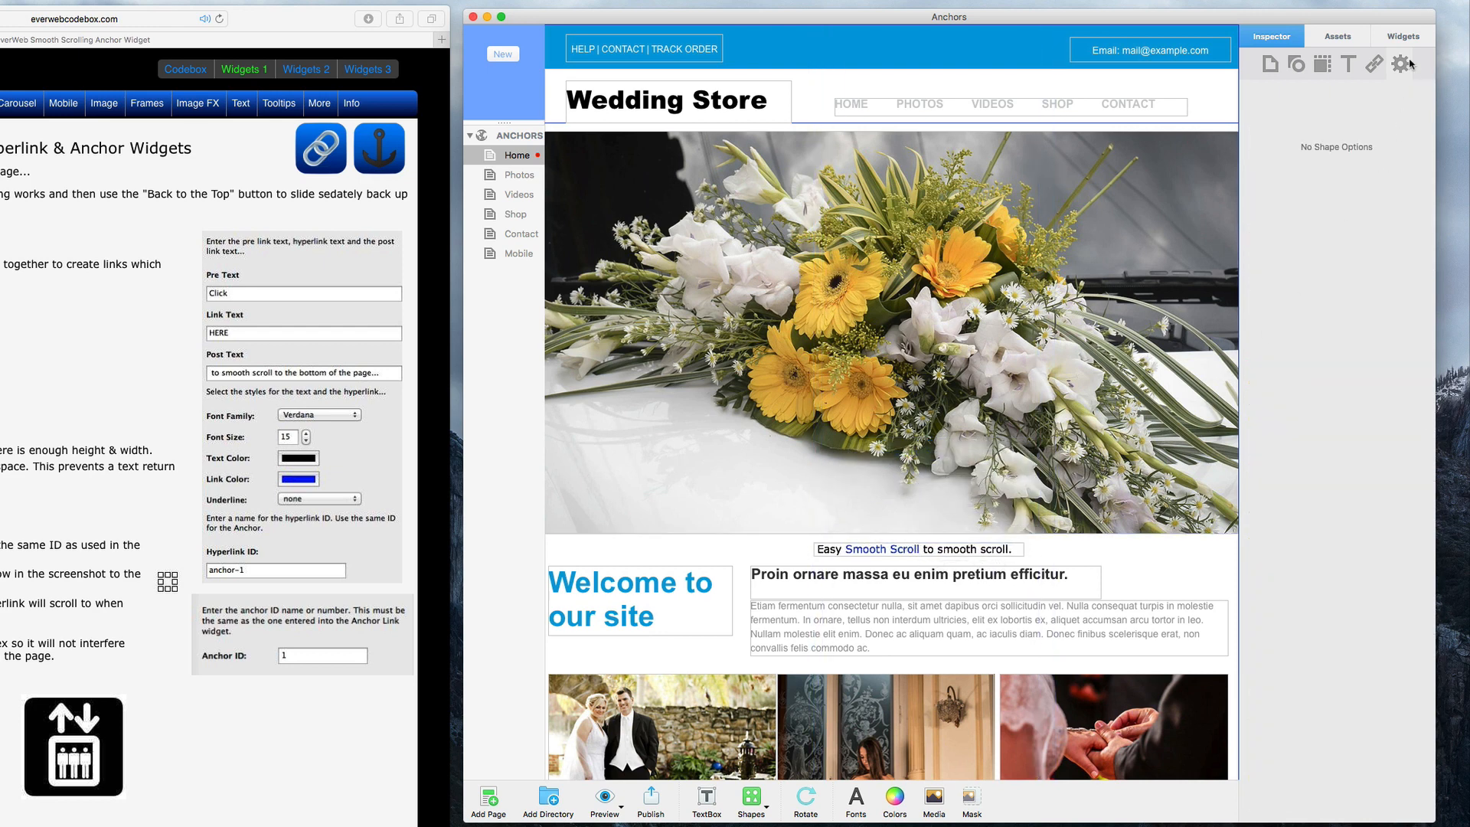
# Place an Anchor widget with ID 'bottom' and position it lower on the page.
pyautogui.click(1403, 36)
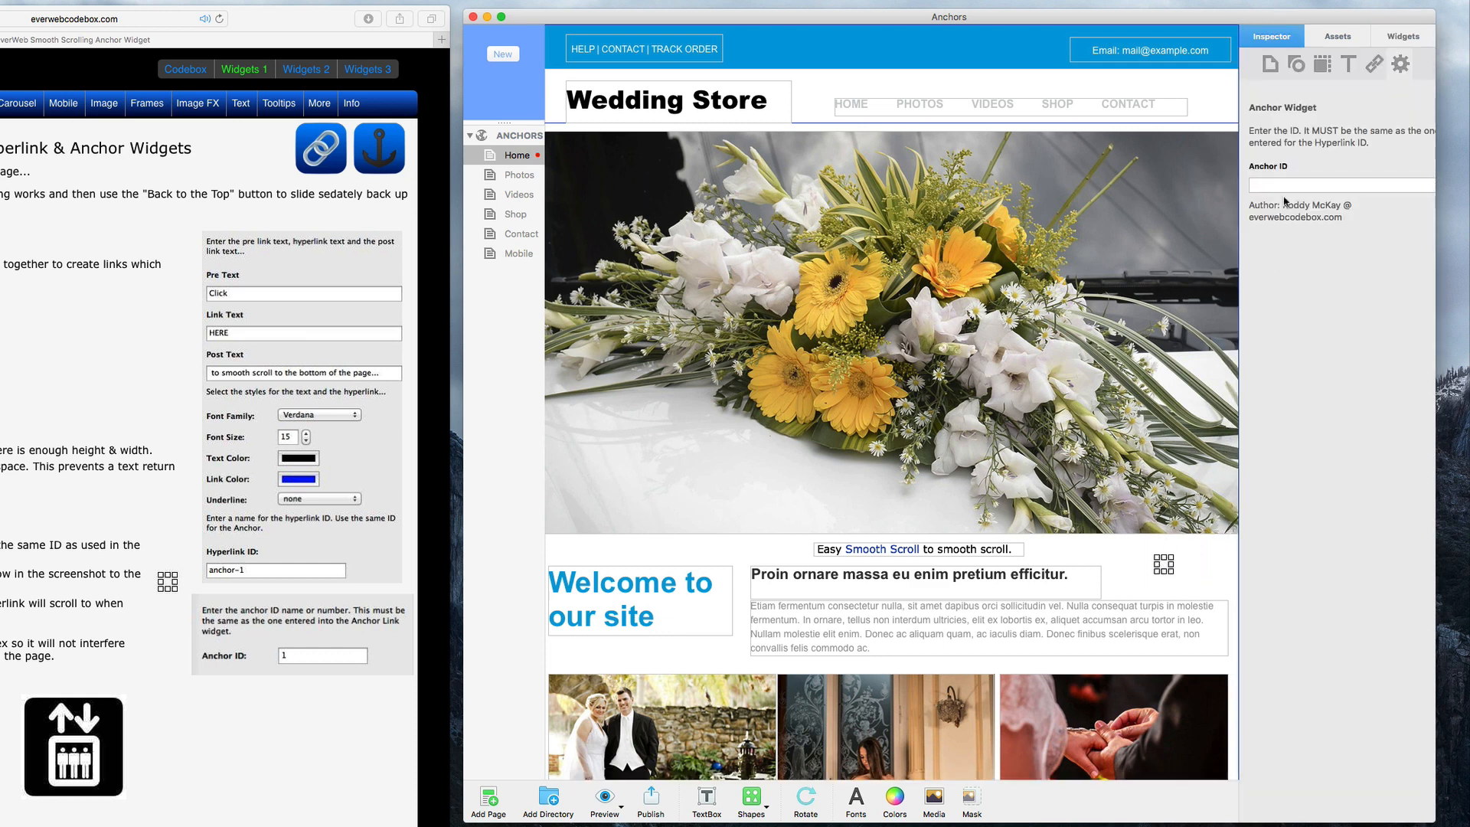
pyautogui.write('bottom')
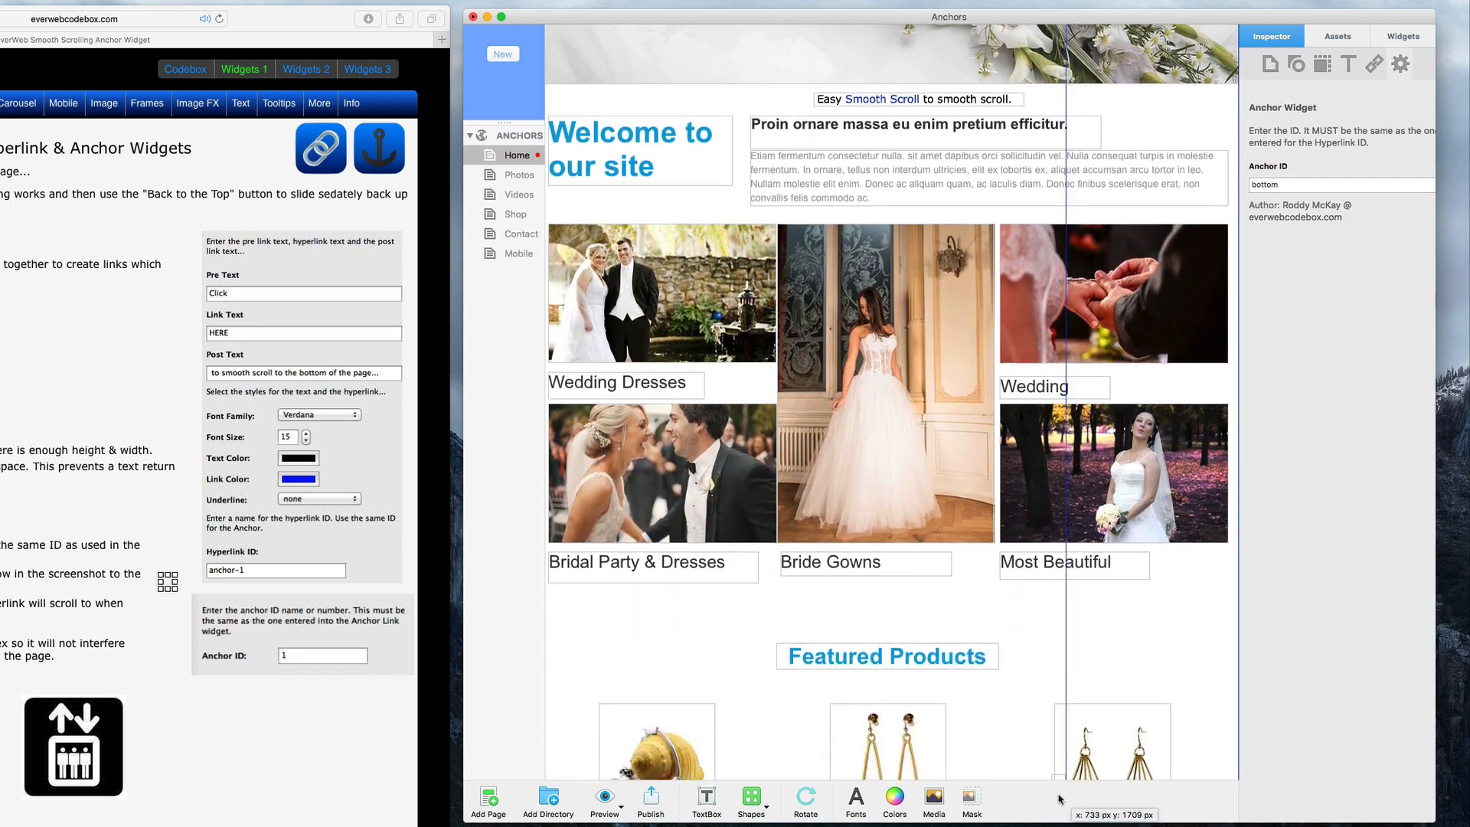
pyautogui.scroll(-3)
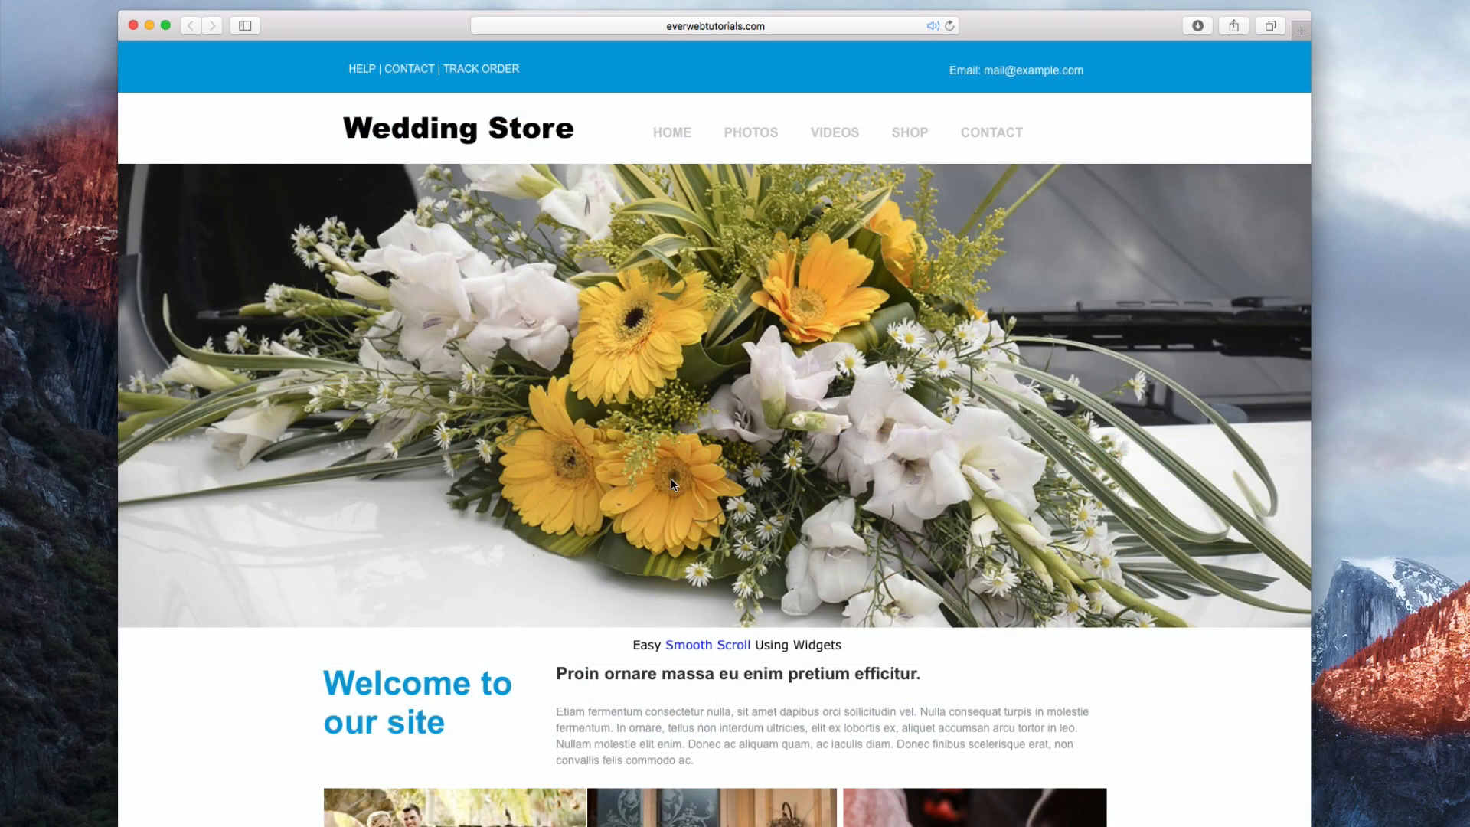
# Scroll the Wedding Store page in Safari down toward the 'bottom' anchor.
pyautogui.scroll(-3)
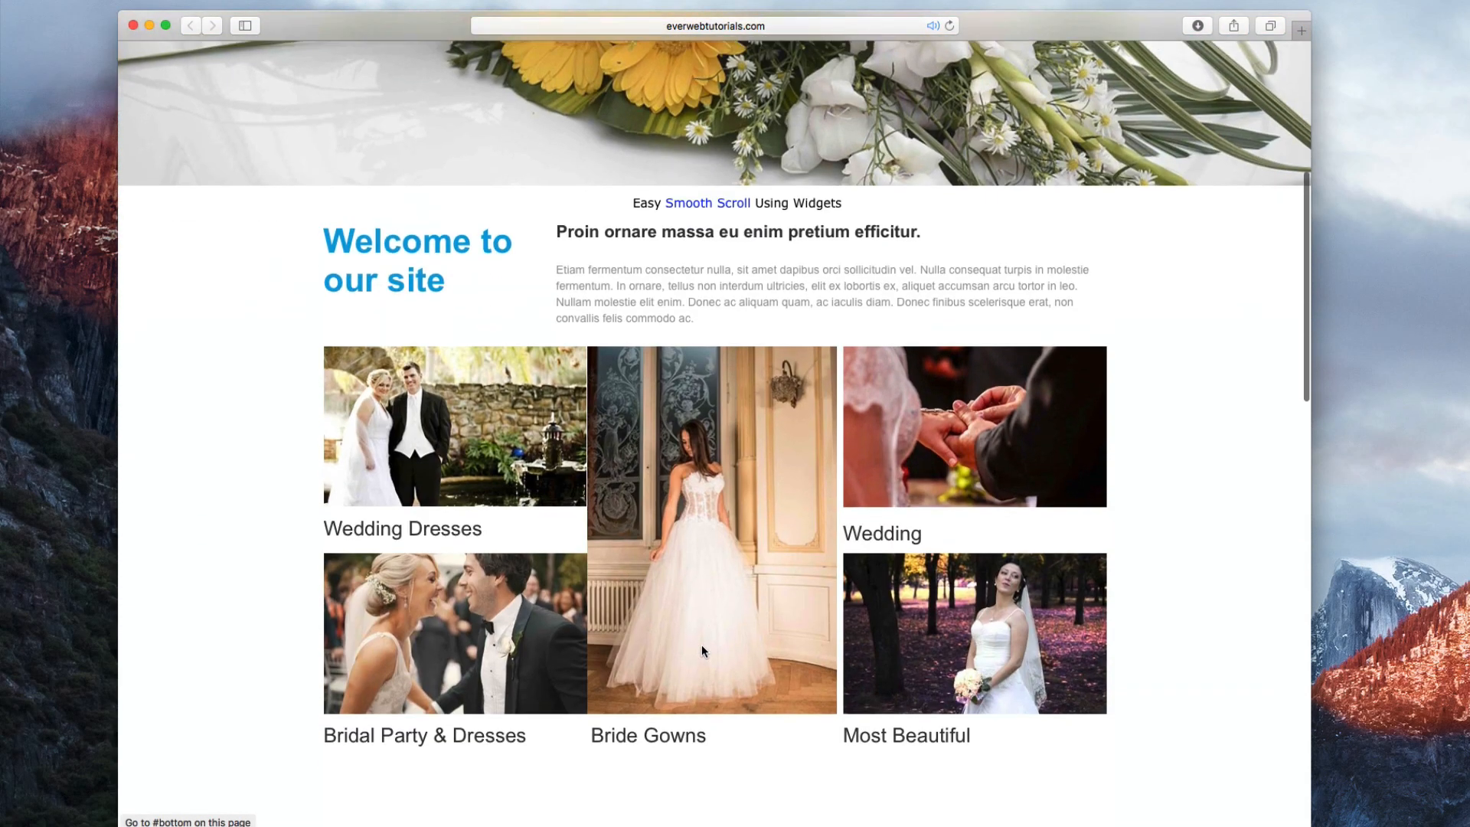
pyautogui.scroll(-3)
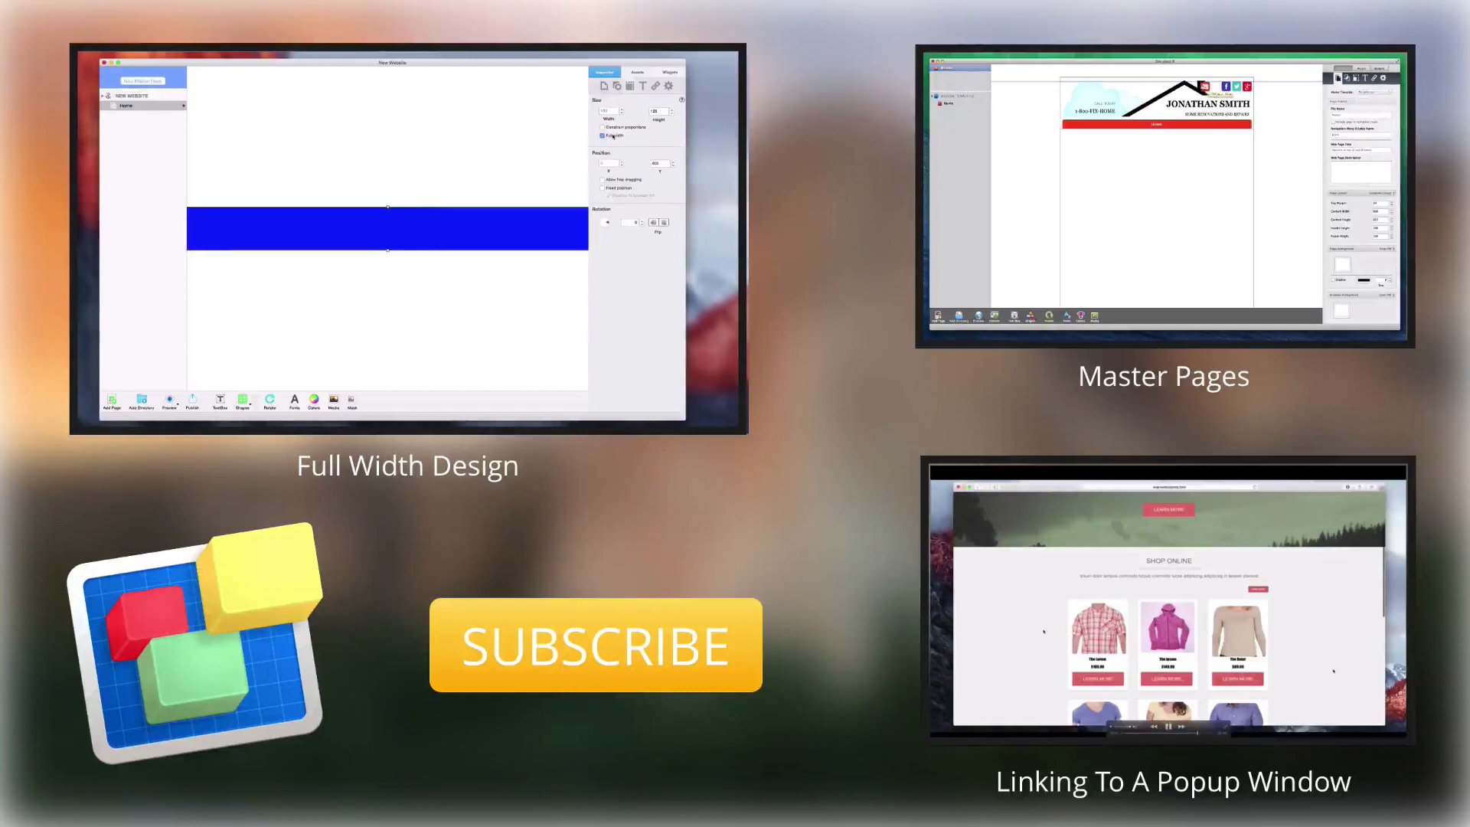
pyautogui.moveTo(170, 404)
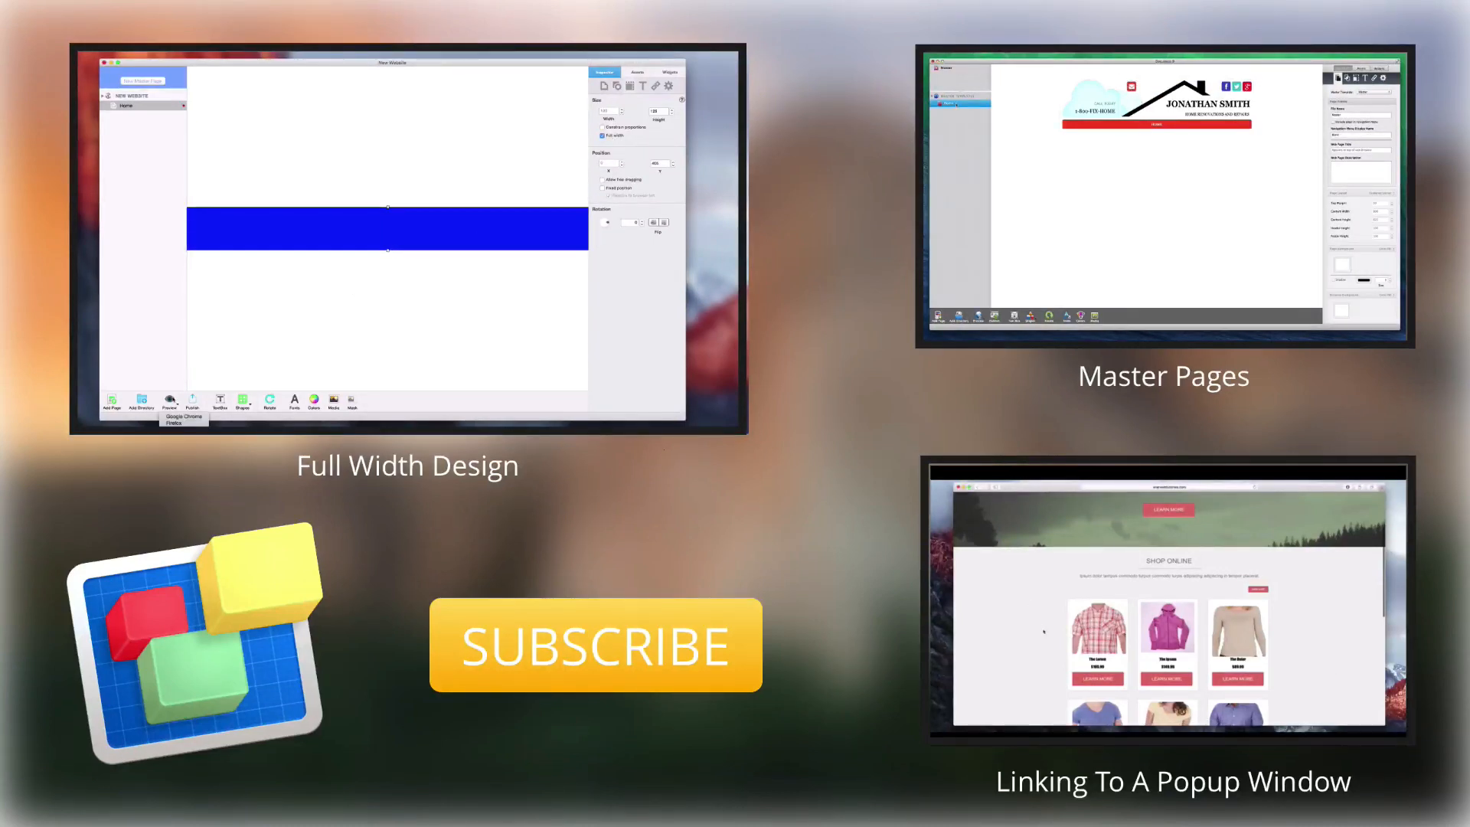